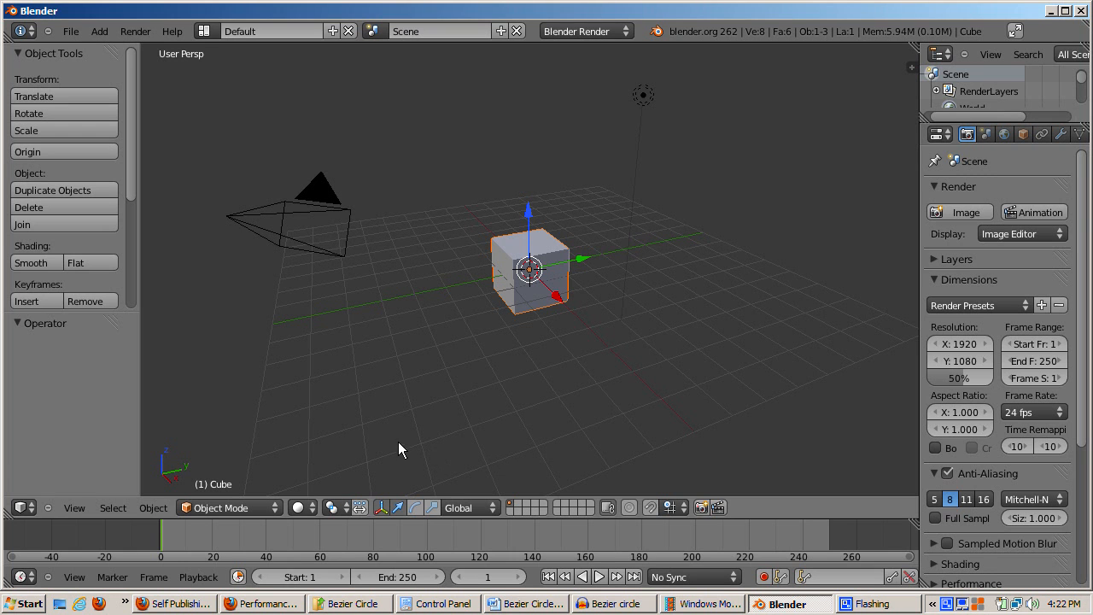
{"action": "mouse_move", "coordinate": [255, 312]}
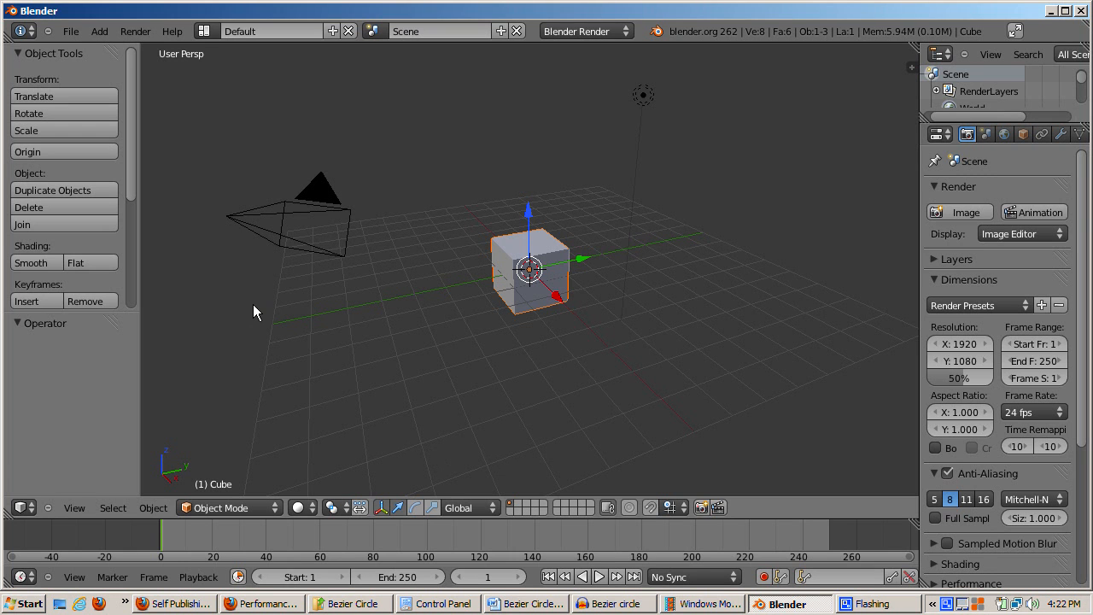
{"action": "mouse_move", "coordinate": [458, 262]}
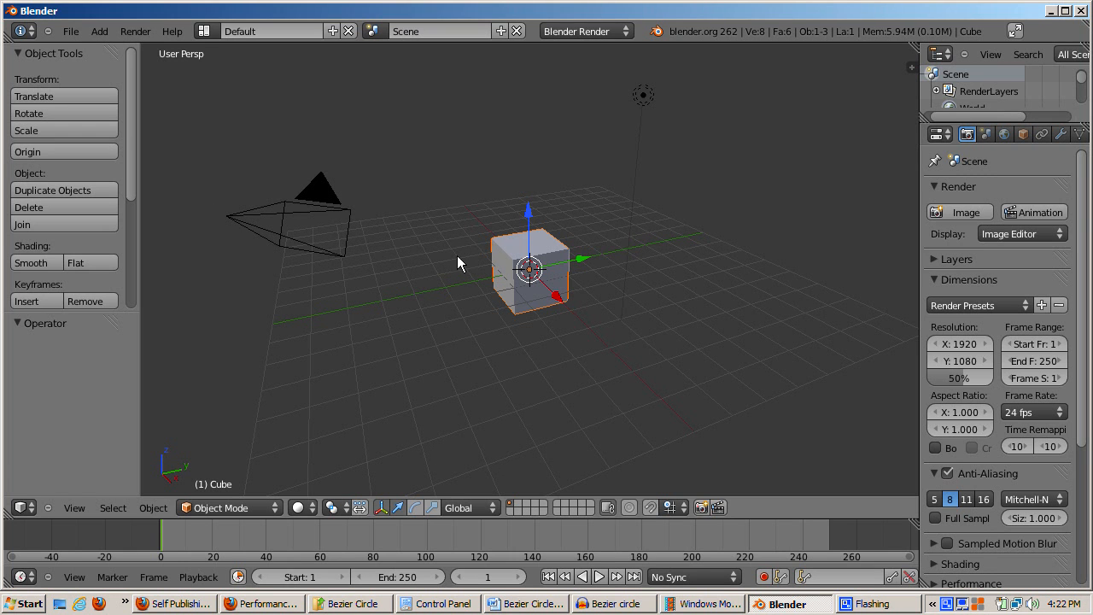
{"action": "mouse_move", "coordinate": [419, 250]}
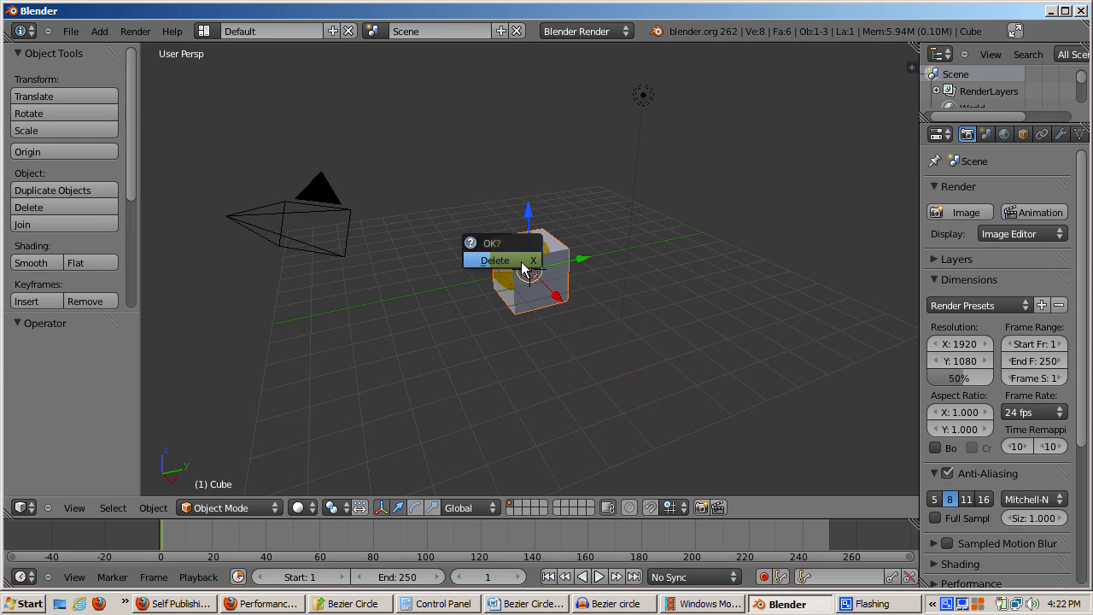
Step: Delete the default cube and add a 32-vertex mesh circle of radius 1
{"action": "left_click", "coordinate": [495, 260]}
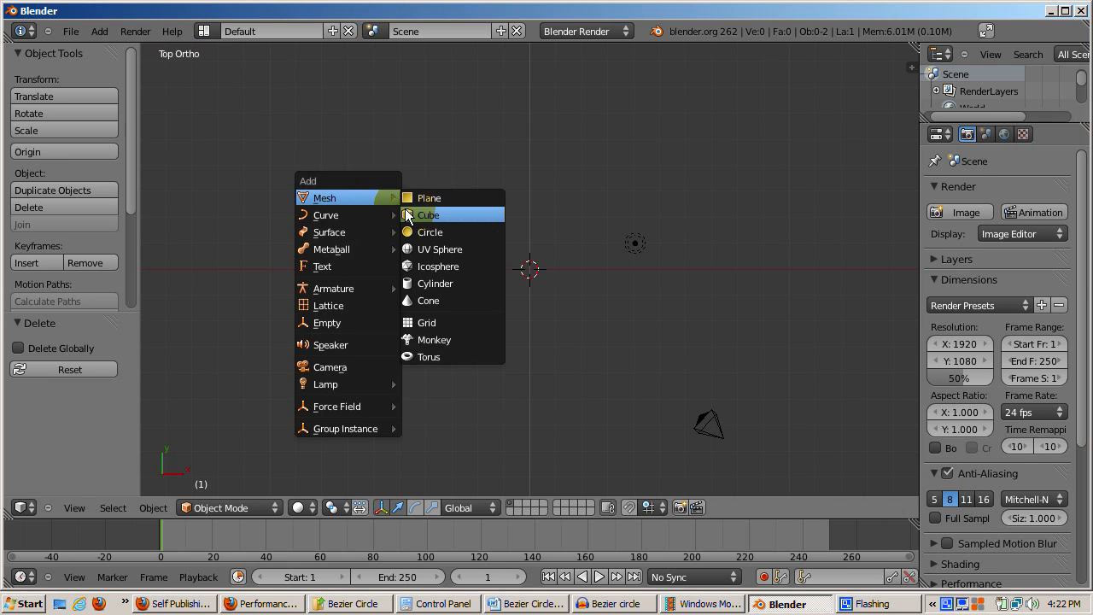
{"action": "mouse_move", "coordinate": [373, 203]}
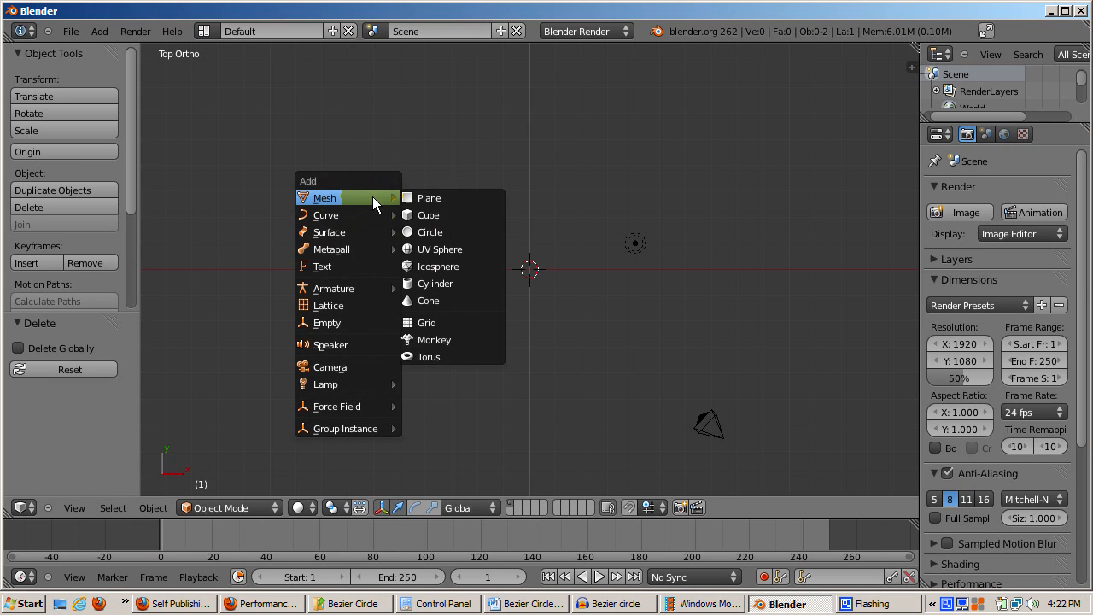
{"action": "left_click", "coordinate": [430, 231]}
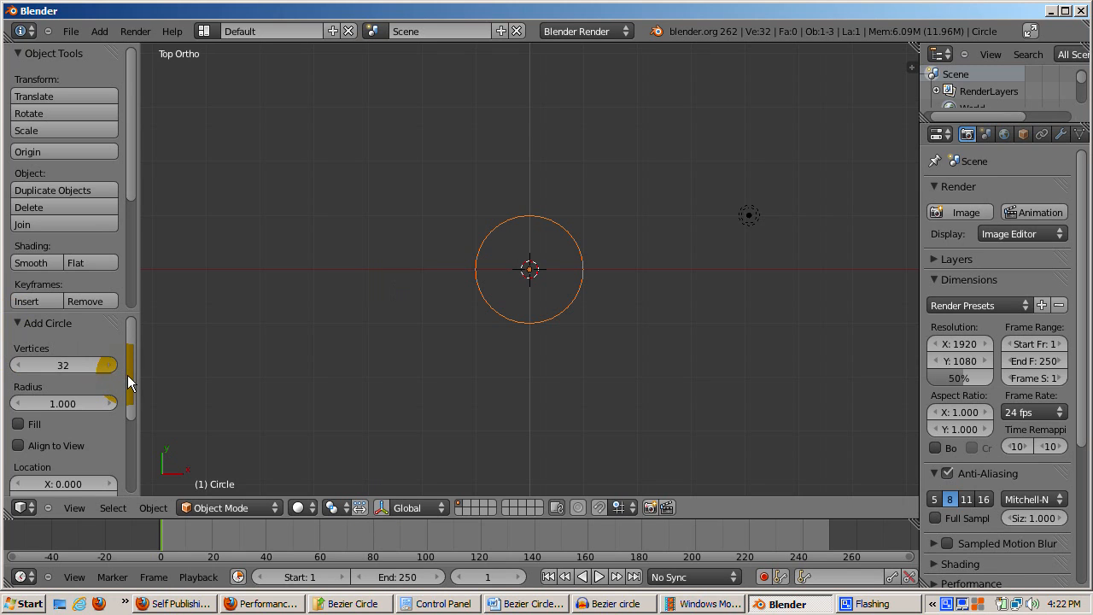
Step: Enable Fill in the Add Circle panel so the circle becomes a solid disc
{"action": "scroll", "scroll_direction": "down", "scroll_amount": 3}
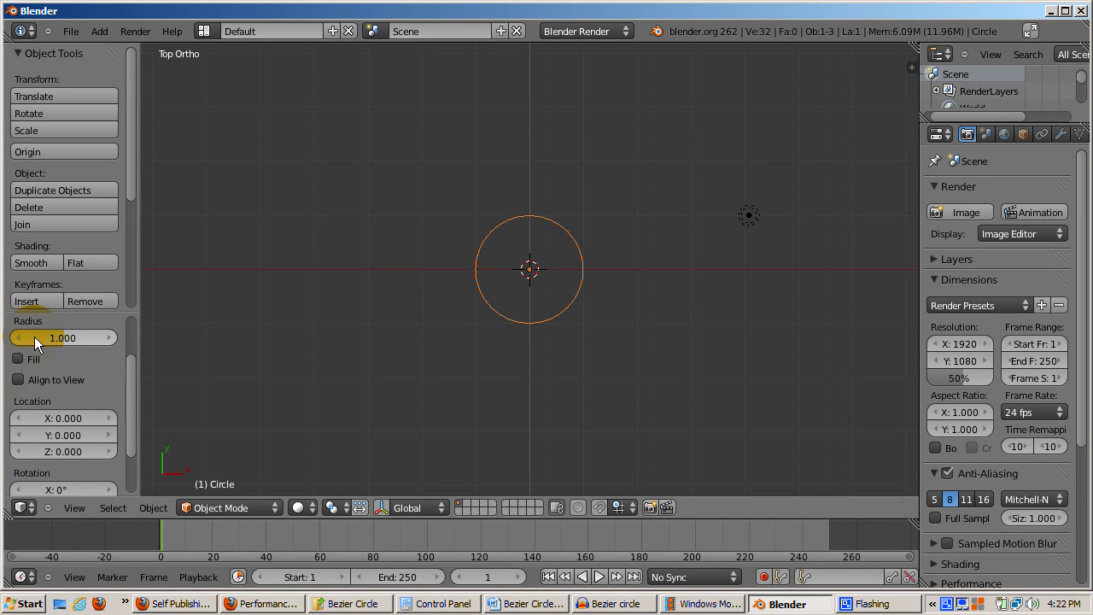
{"action": "left_click", "coordinate": [18, 359]}
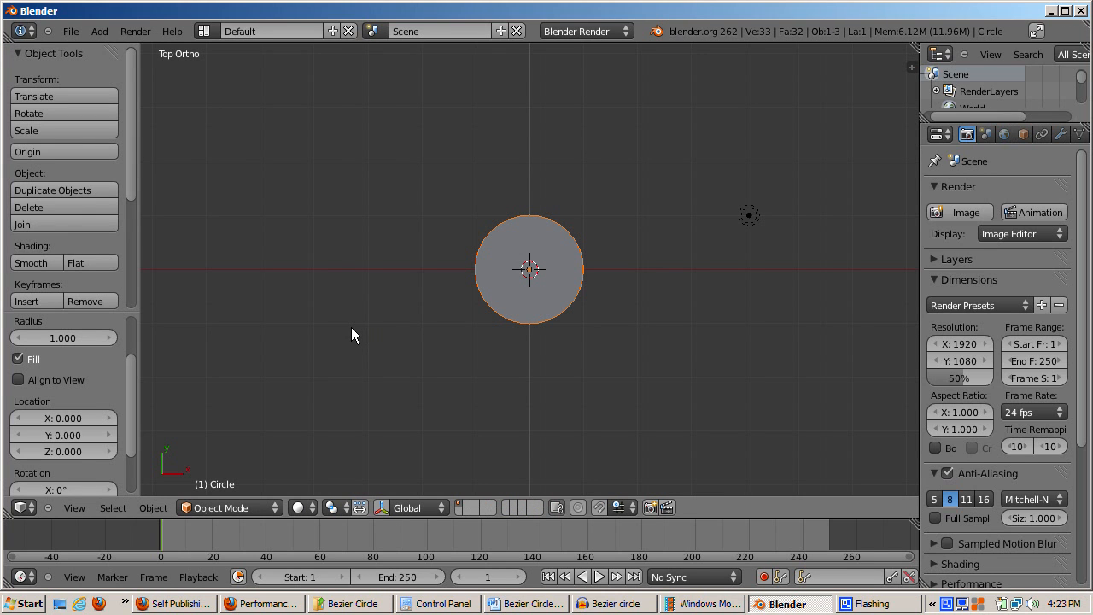
{"action": "mouse_move", "coordinate": [444, 412]}
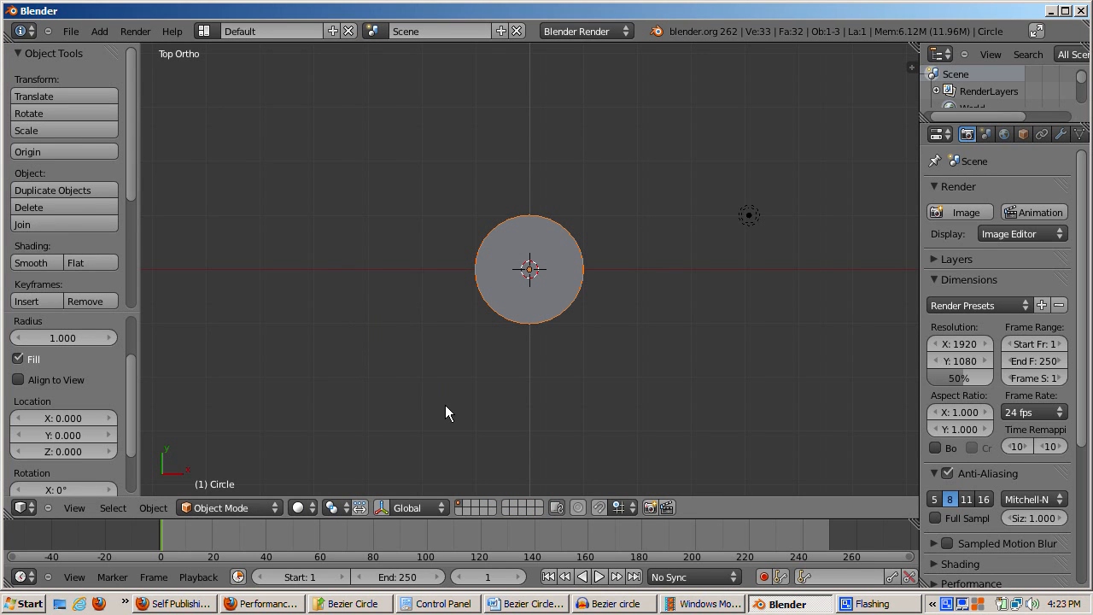
{"action": "mouse_move", "coordinate": [662, 415]}
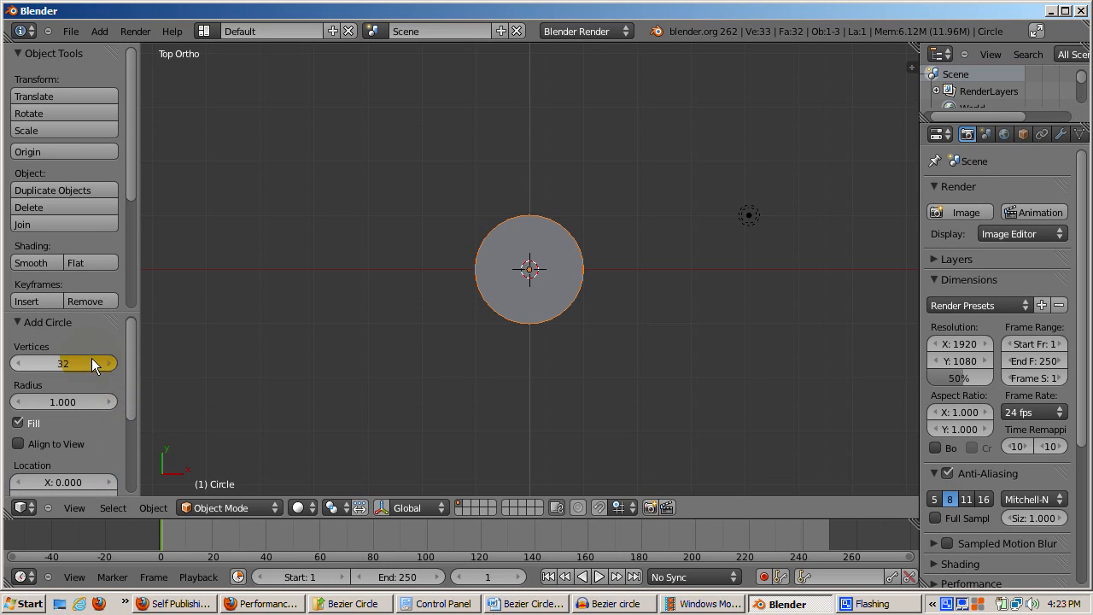
{"action": "mouse_move", "coordinate": [64, 372]}
{"action": "type", "text": "4"}
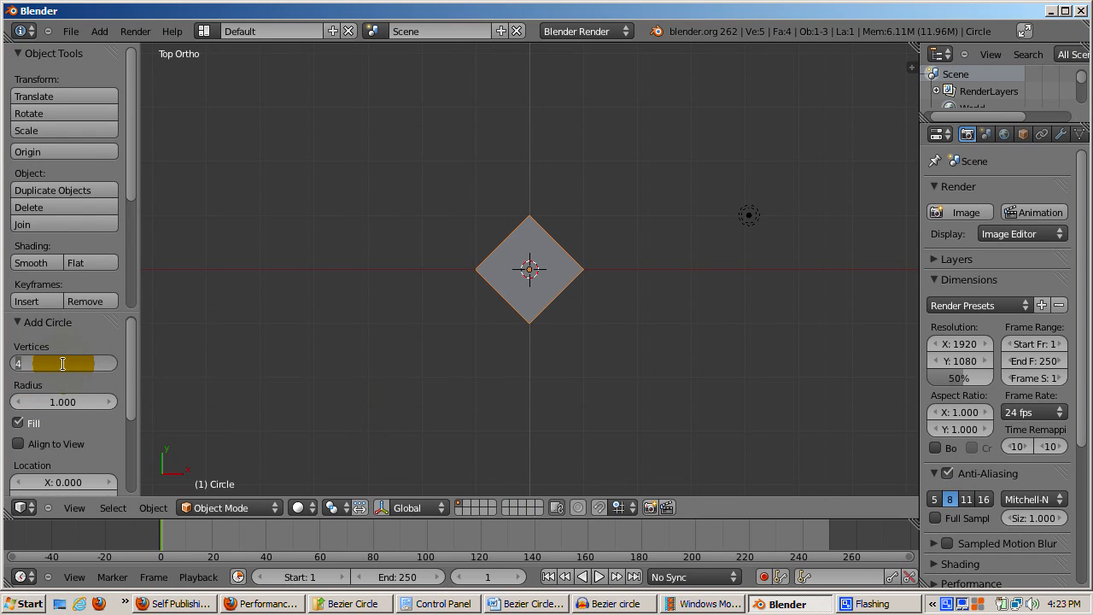
Step: Try 5 and 6 vertices on the filled circle, then return it to 32
{"action": "left_click", "coordinate": [107, 363]}
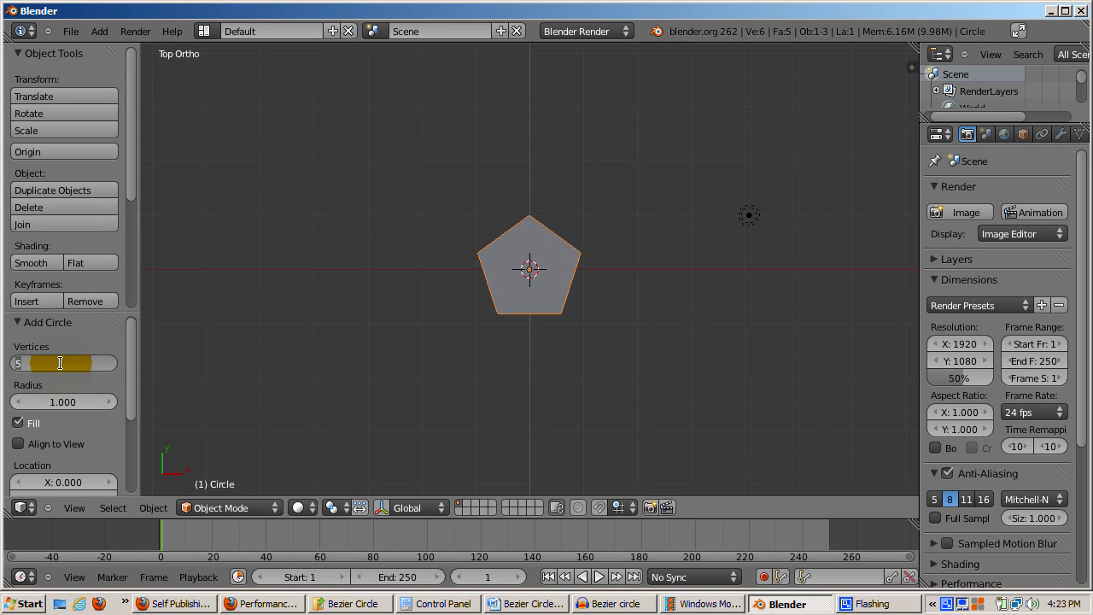
{"action": "left_click", "coordinate": [109, 363]}
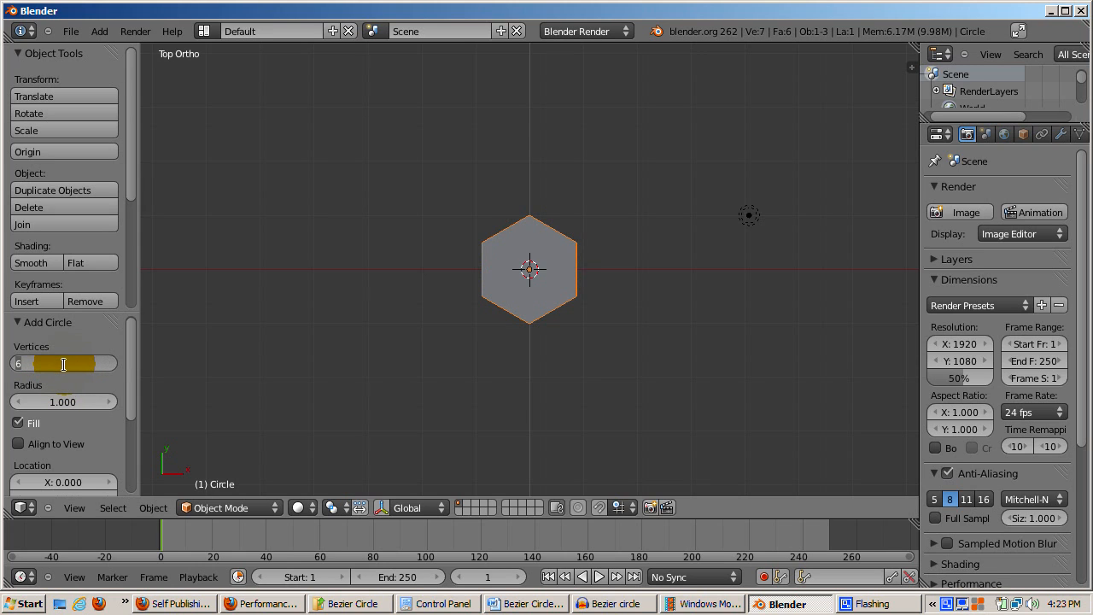
{"action": "left_click_drag", "start_coordinate": [34, 363], "coordinate": [94, 363]}
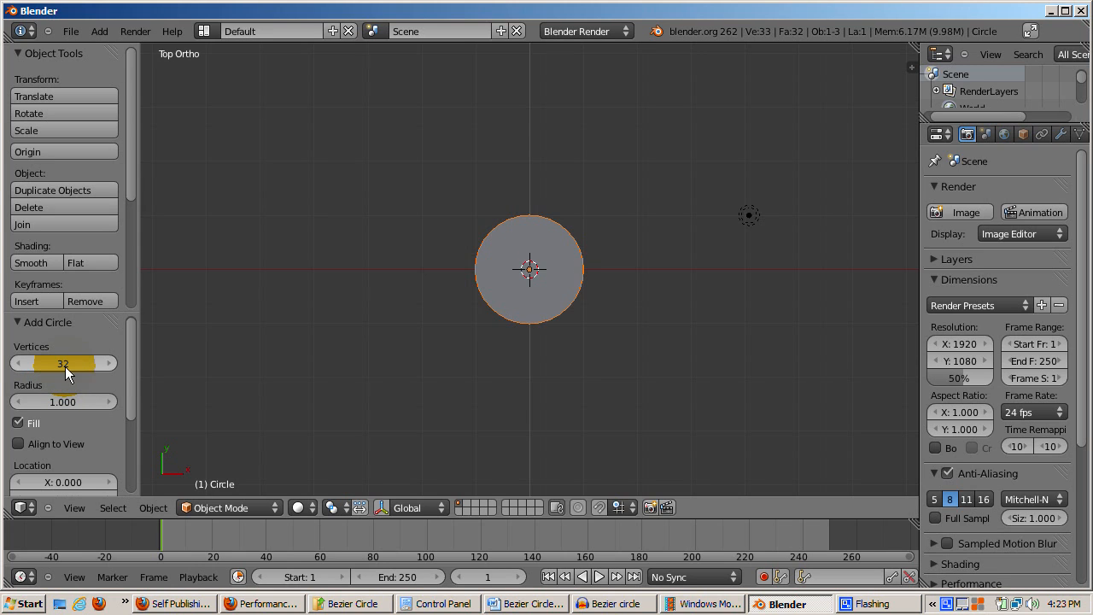
{"action": "mouse_move", "coordinate": [292, 333]}
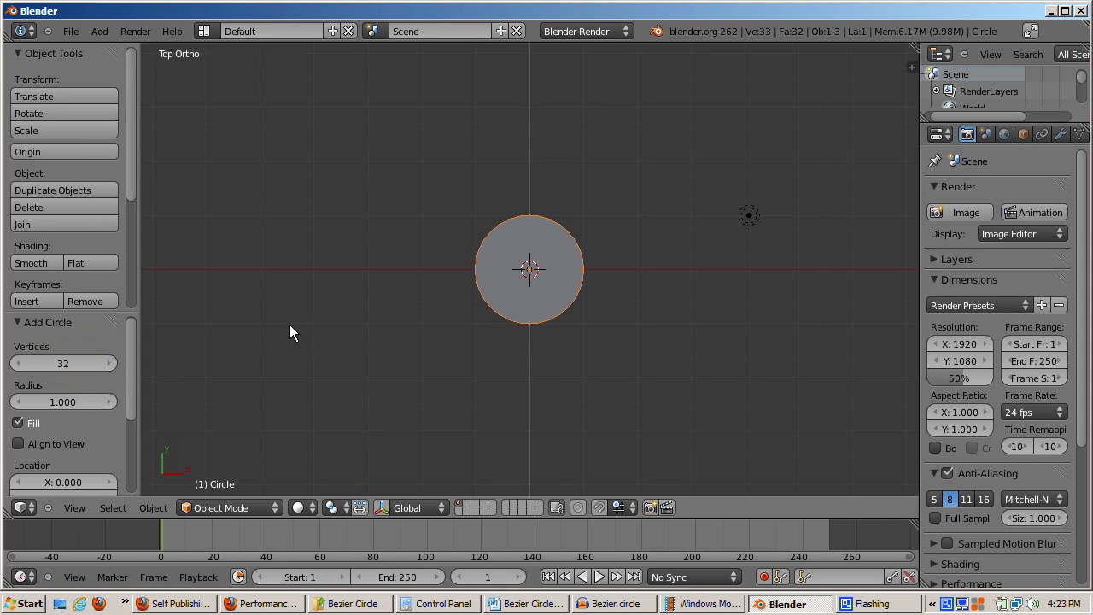
{"action": "mouse_move", "coordinate": [290, 337]}
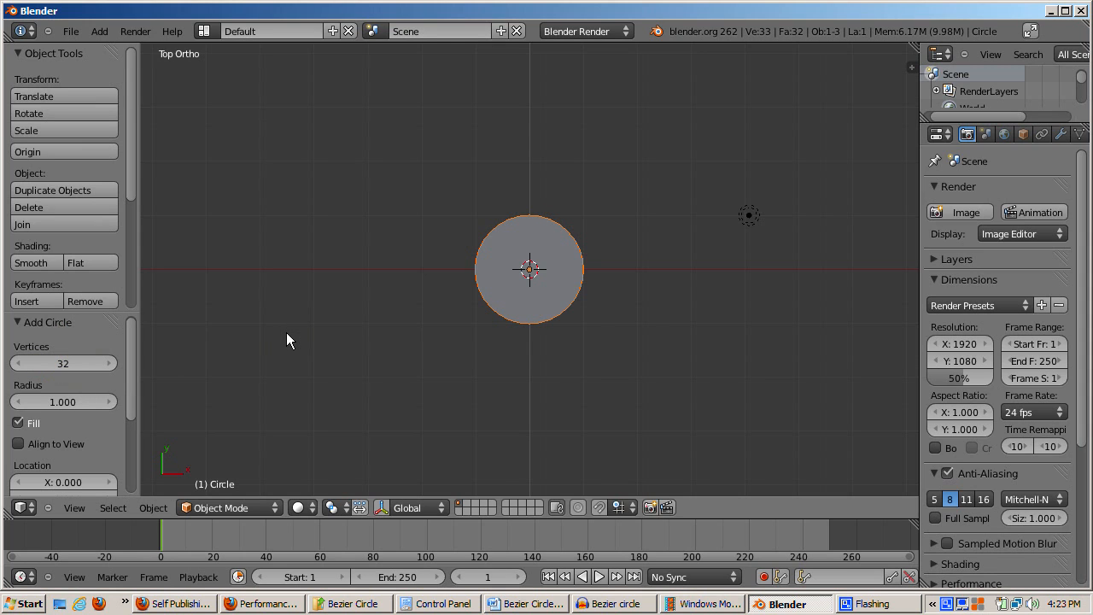
{"action": "mouse_move", "coordinate": [359, 314]}
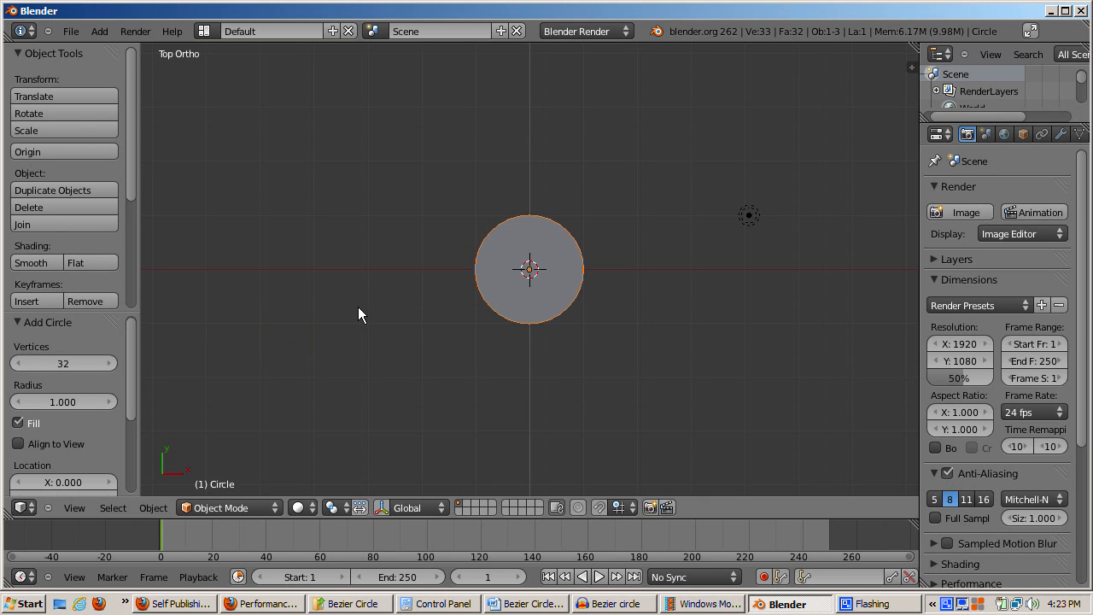
Step: Enter Edit Mode on the disc and switch to face selection
{"action": "key", "text": "Tab"}
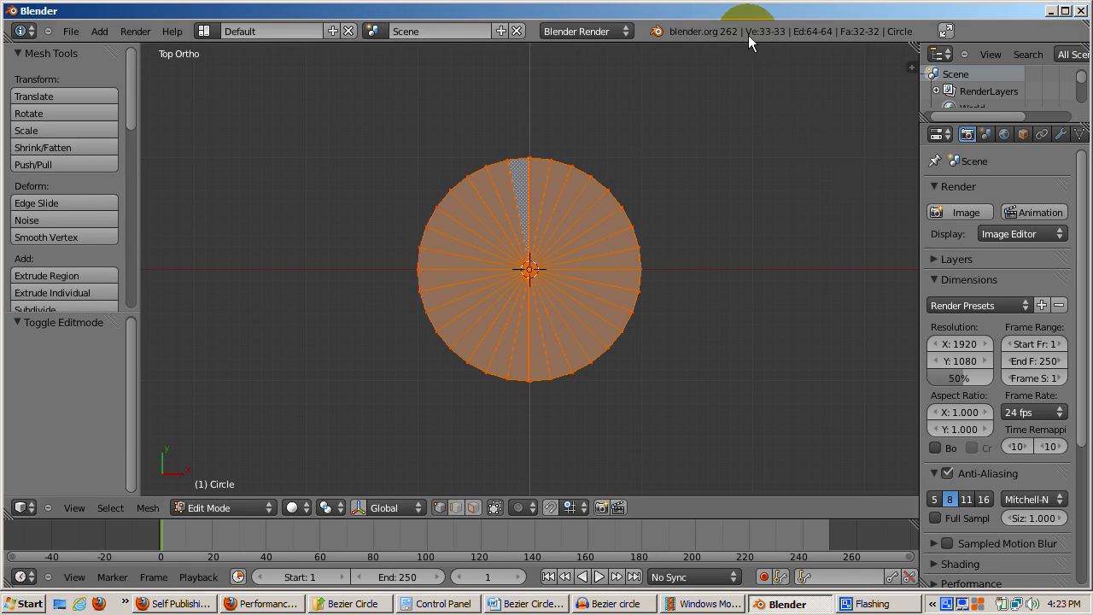
{"action": "mouse_move", "coordinate": [818, 39]}
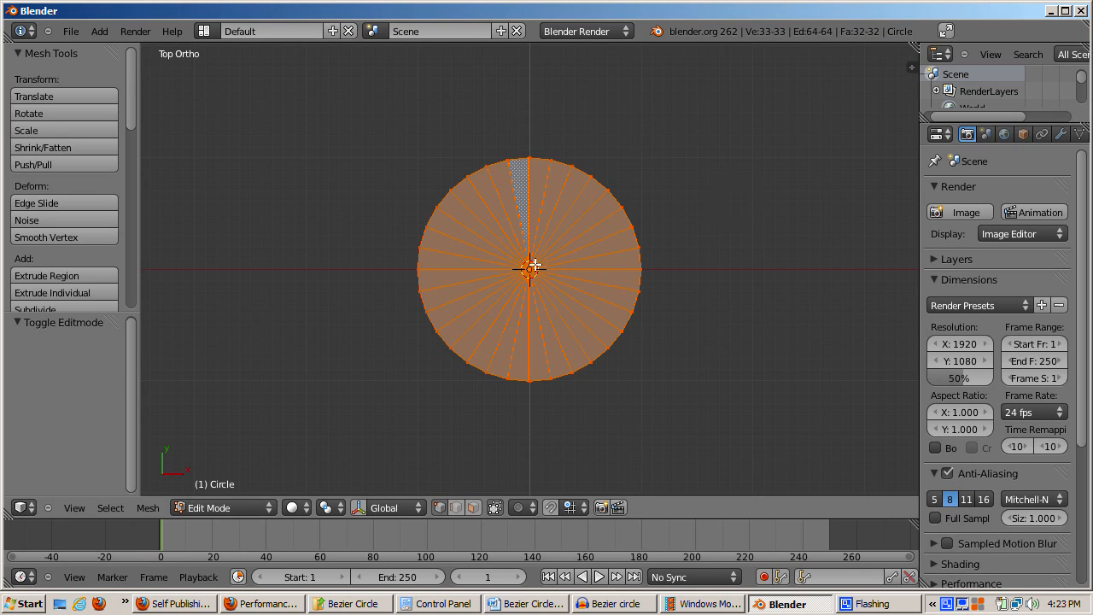
{"action": "mouse_move", "coordinate": [621, 220]}
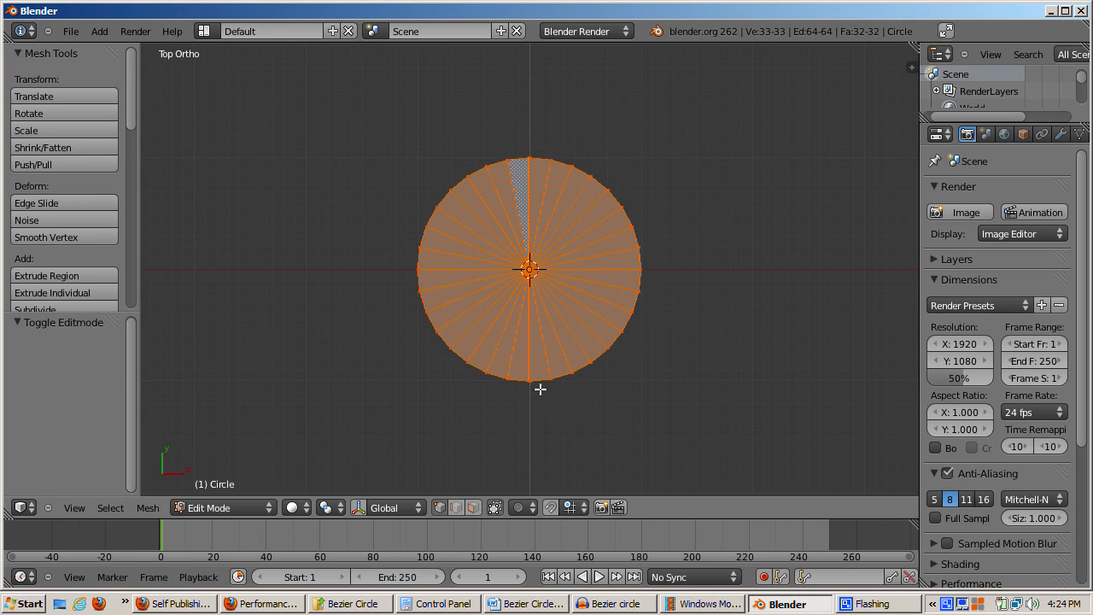
{"action": "mouse_move", "coordinate": [453, 182]}
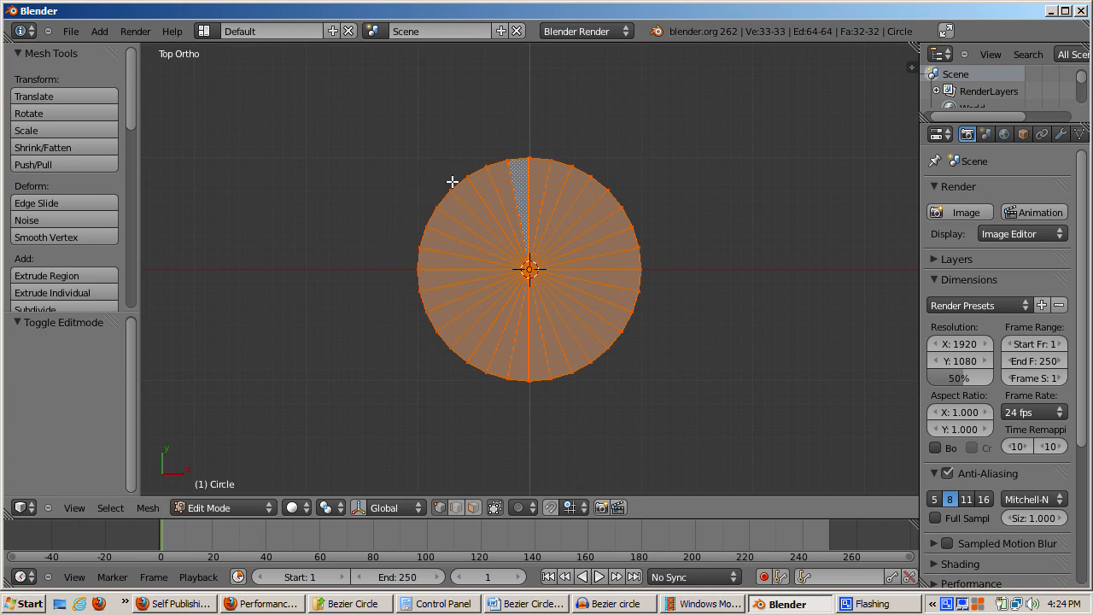
{"action": "mouse_move", "coordinate": [645, 288]}
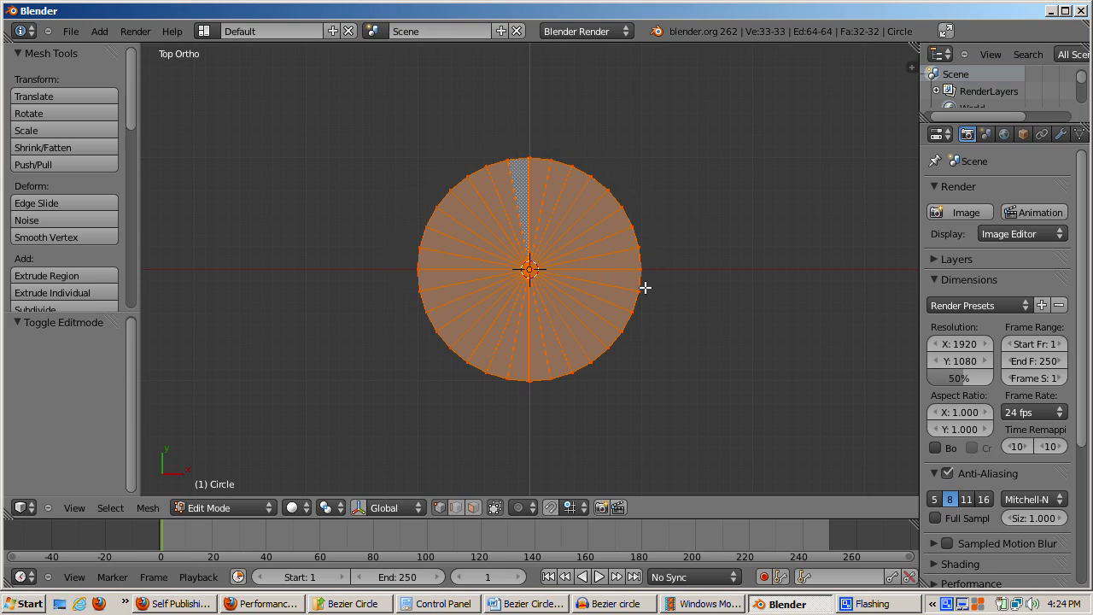
{"action": "mouse_move", "coordinate": [774, 226]}
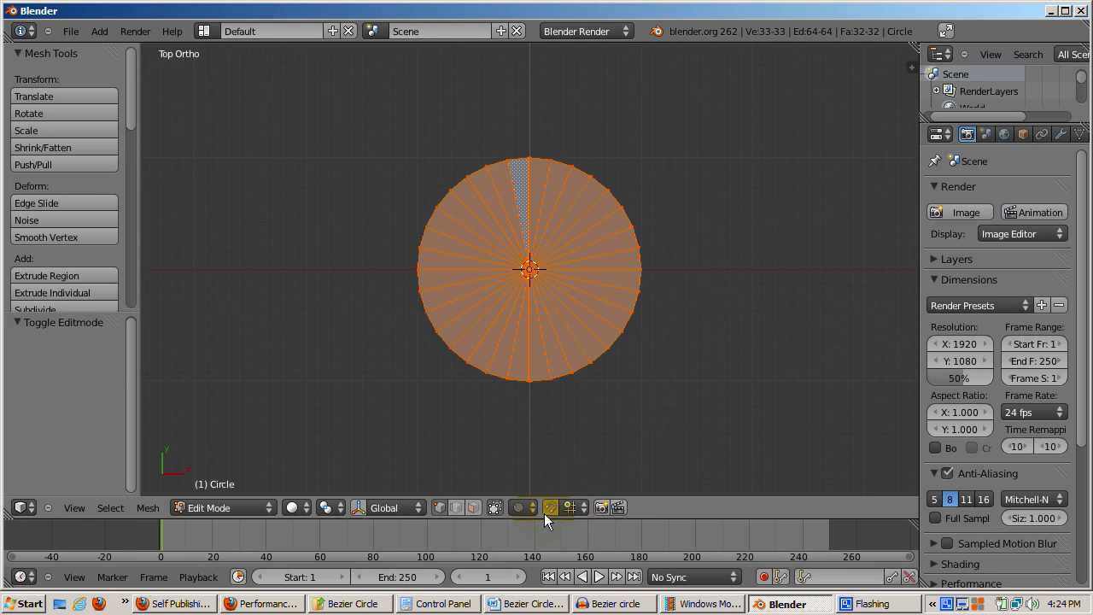
{"action": "left_click", "coordinate": [472, 507]}
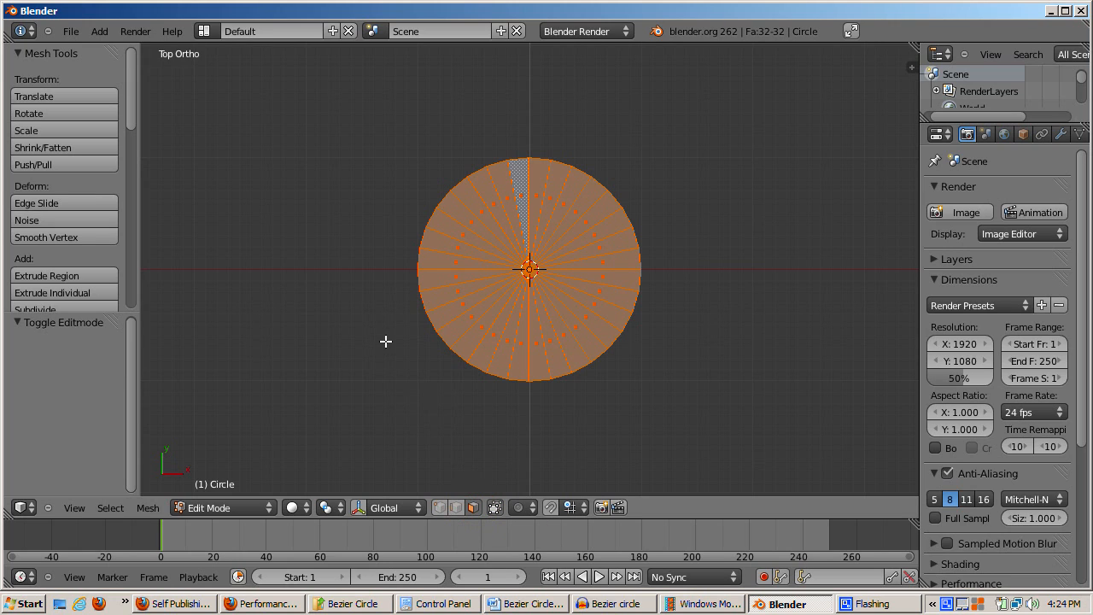
Step: Choose Face from the mesh selection mode menu
{"action": "left_click", "coordinate": [385, 341]}
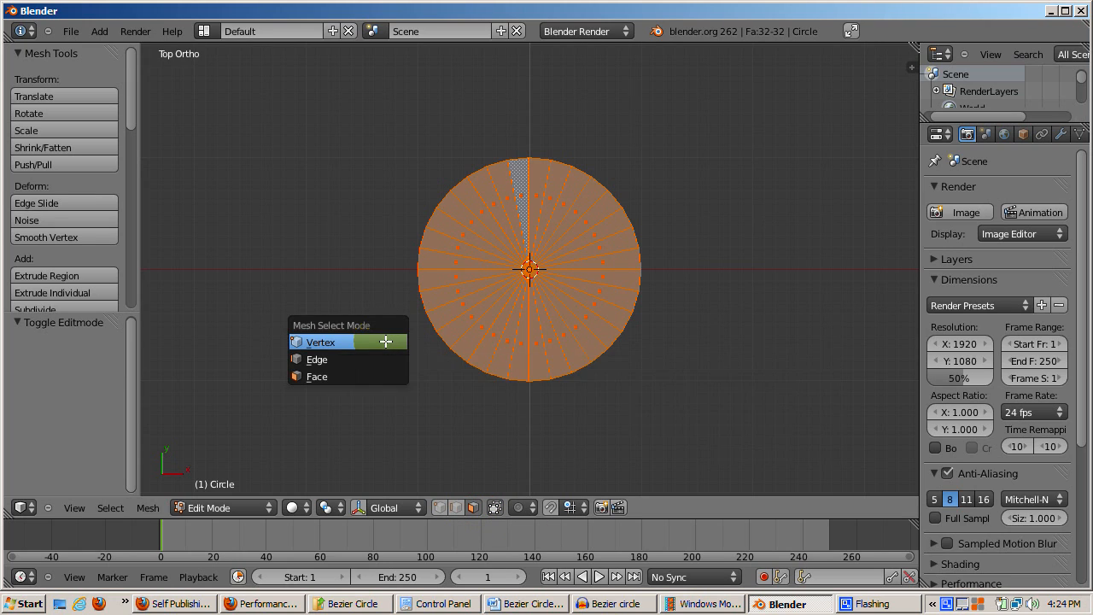
{"action": "mouse_move", "coordinate": [317, 377]}
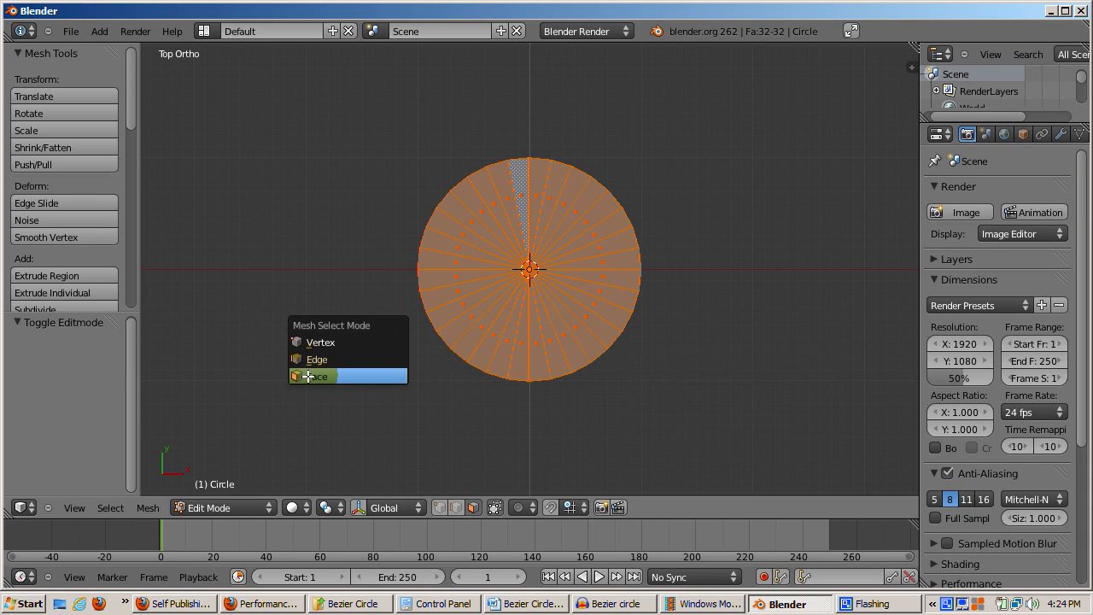
{"action": "left_click", "coordinate": [321, 376]}
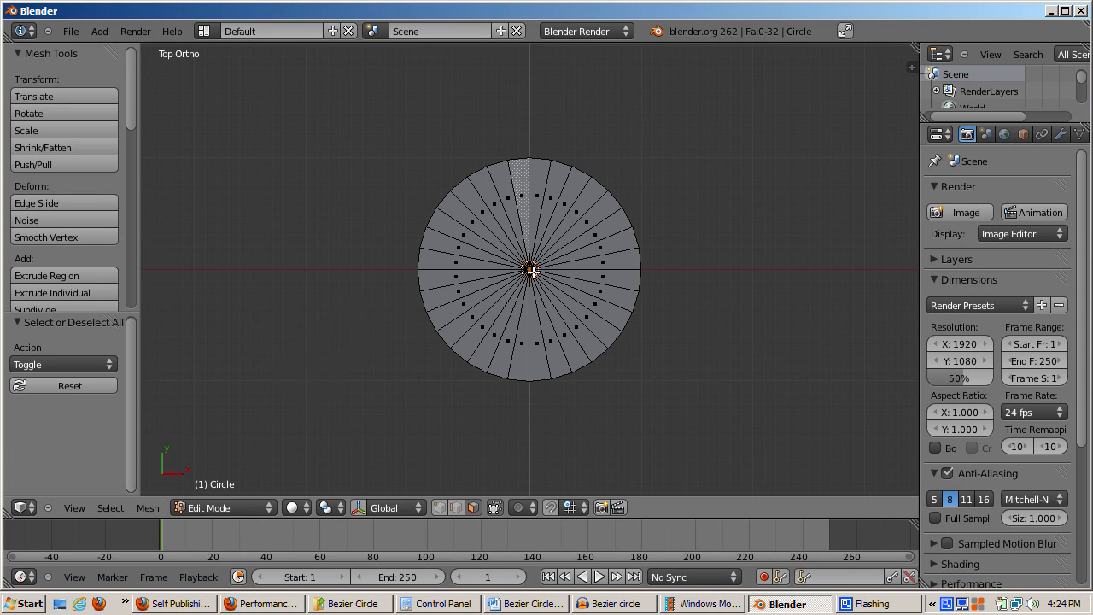
{"action": "mouse_move", "coordinate": [632, 229]}
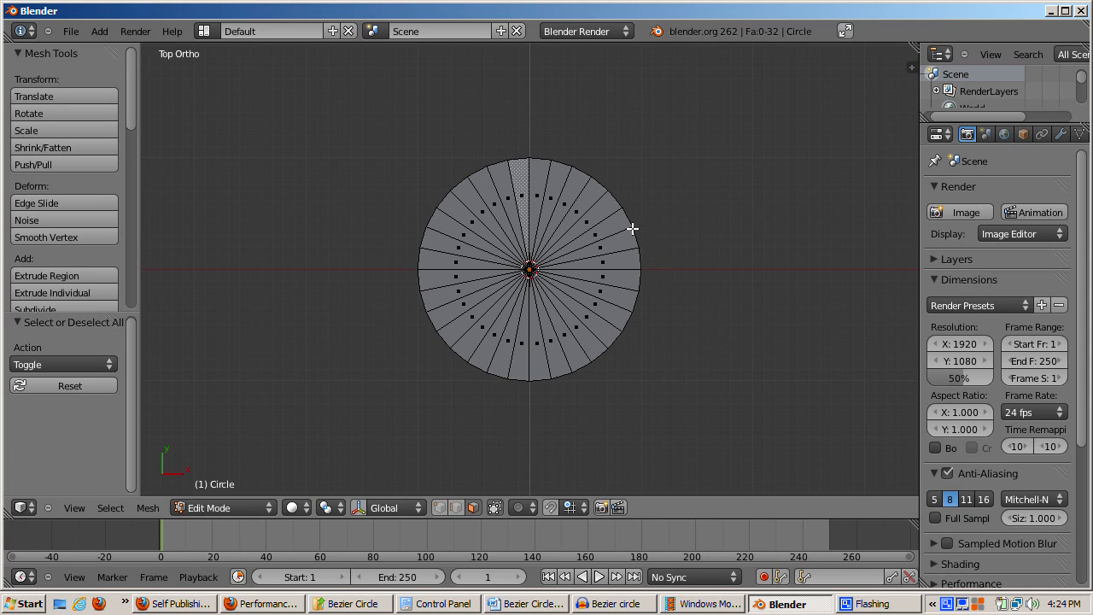
{"action": "mouse_move", "coordinate": [440, 279]}
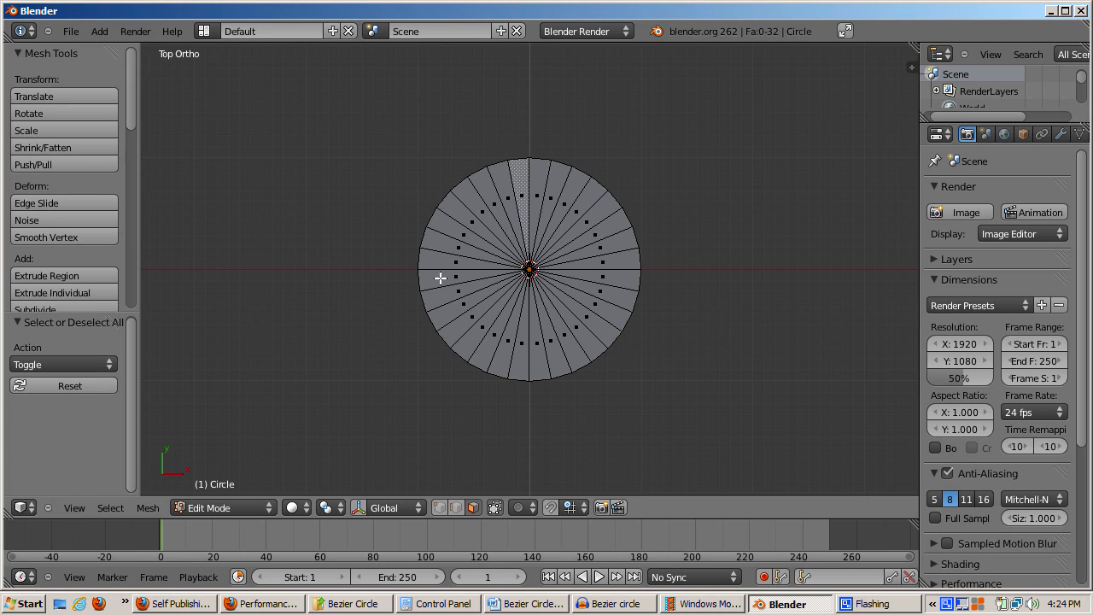
{"action": "mouse_move", "coordinate": [595, 252]}
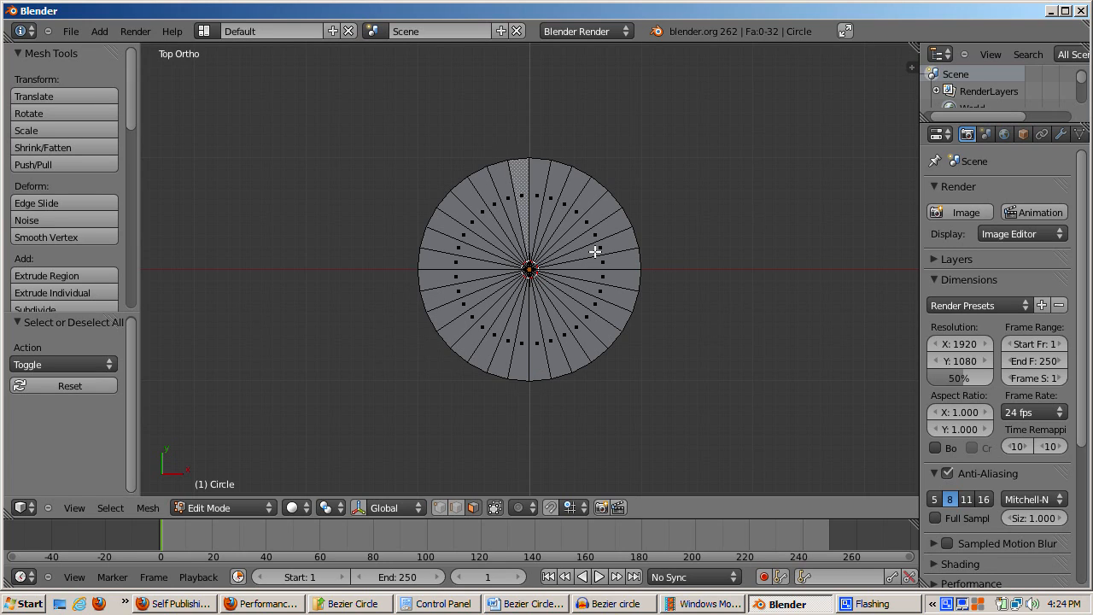
{"action": "mouse_move", "coordinate": [469, 260]}
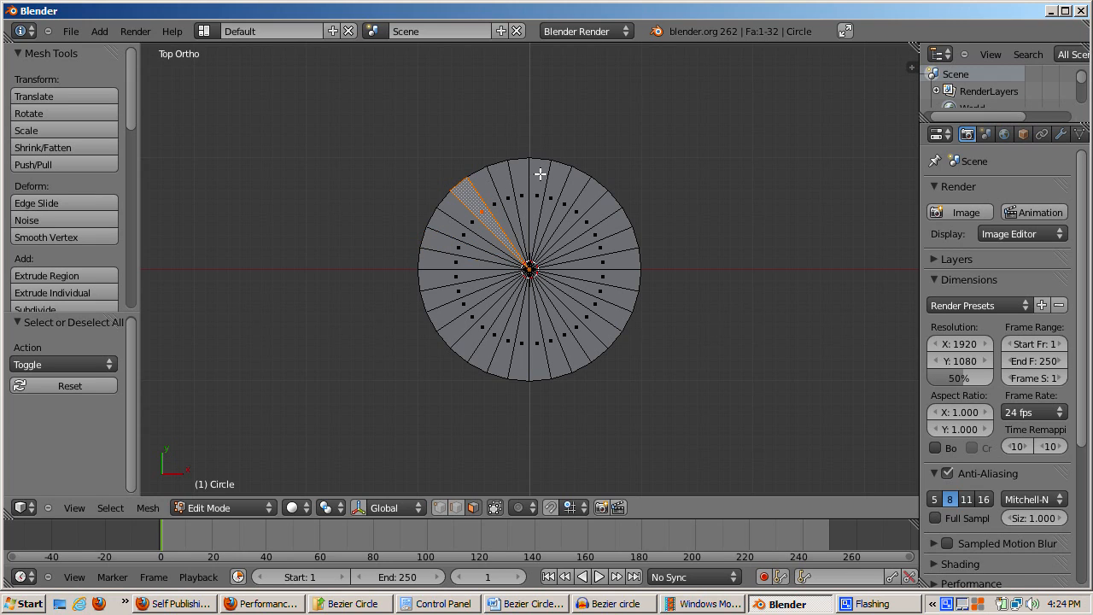
Step: Add a 32-vertex cylinder, radius 1 and depth 2, toggling Cap Ends off and back on
{"action": "left_click", "coordinate": [539, 188]}
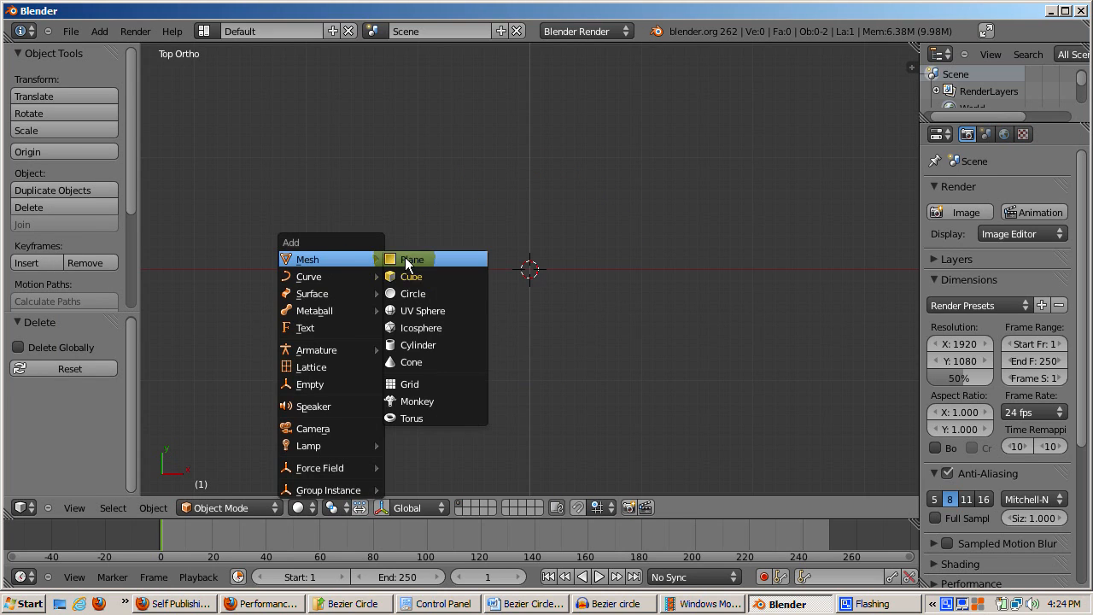
{"action": "left_click", "coordinate": [417, 345]}
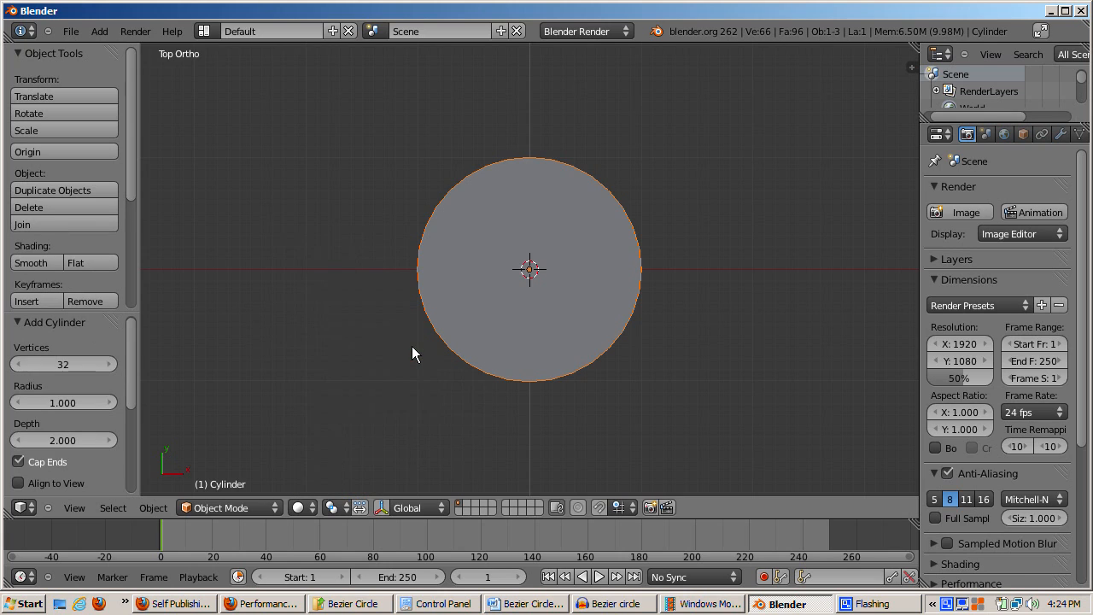
{"action": "left_click", "coordinate": [63, 364]}
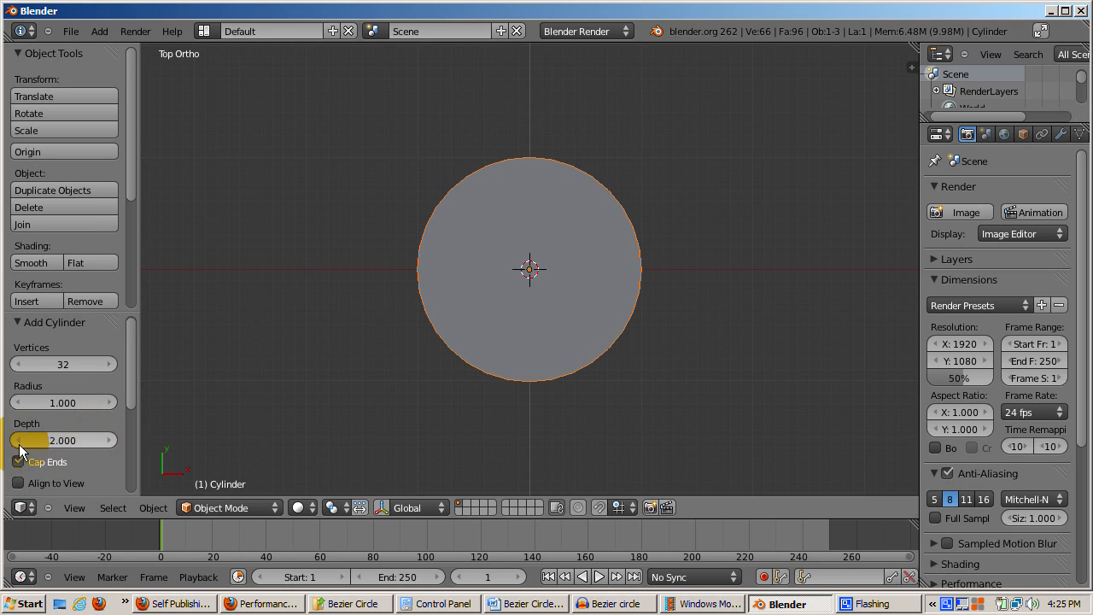
{"action": "left_click", "coordinate": [19, 462]}
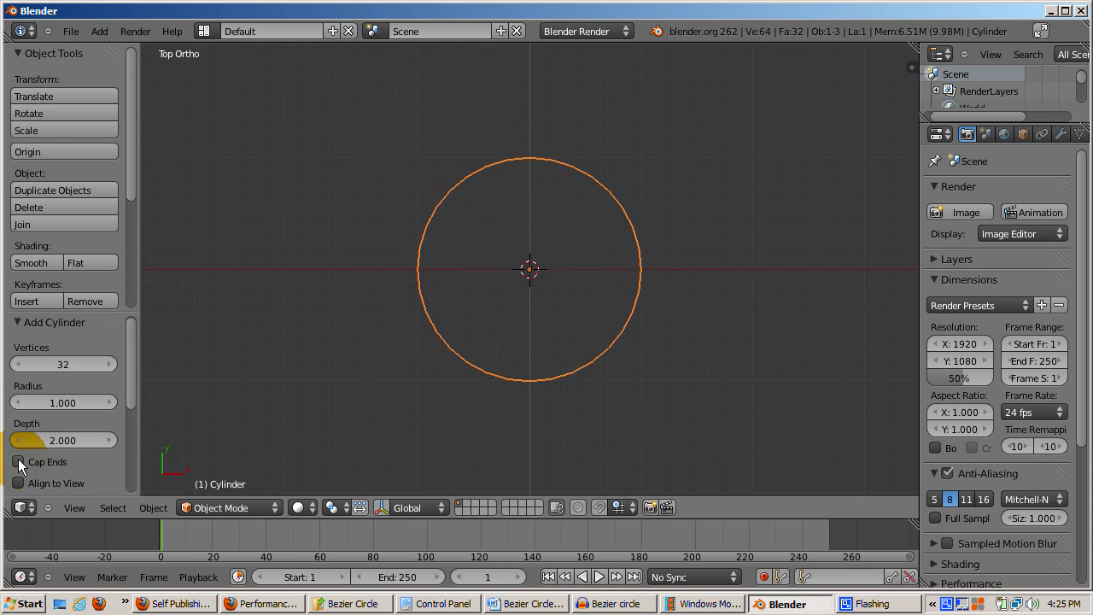
{"action": "left_click", "coordinate": [18, 462]}
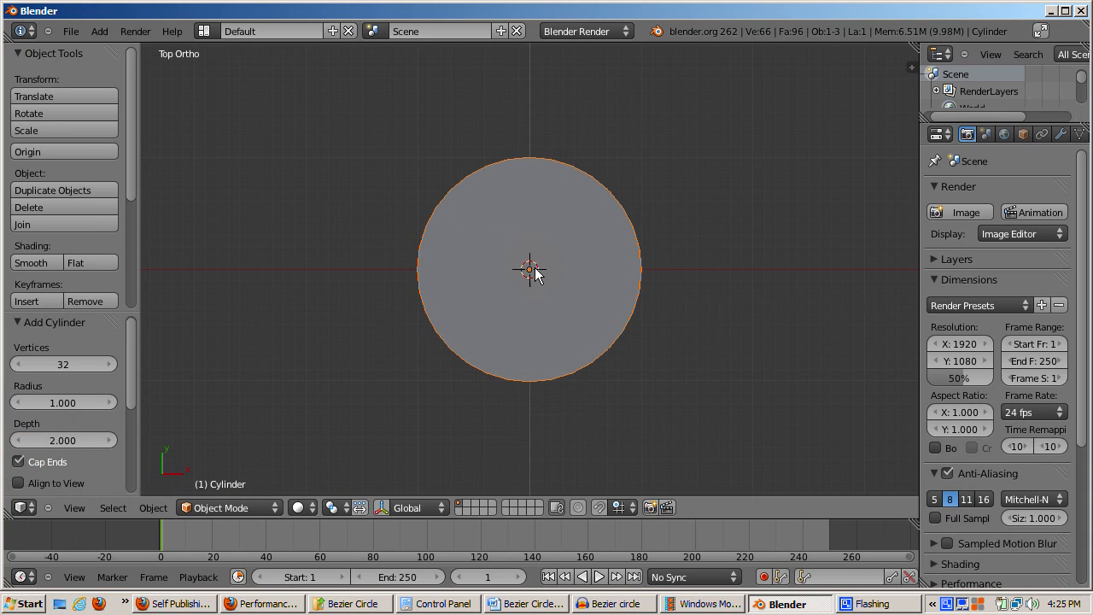
{"action": "mouse_move", "coordinate": [293, 343]}
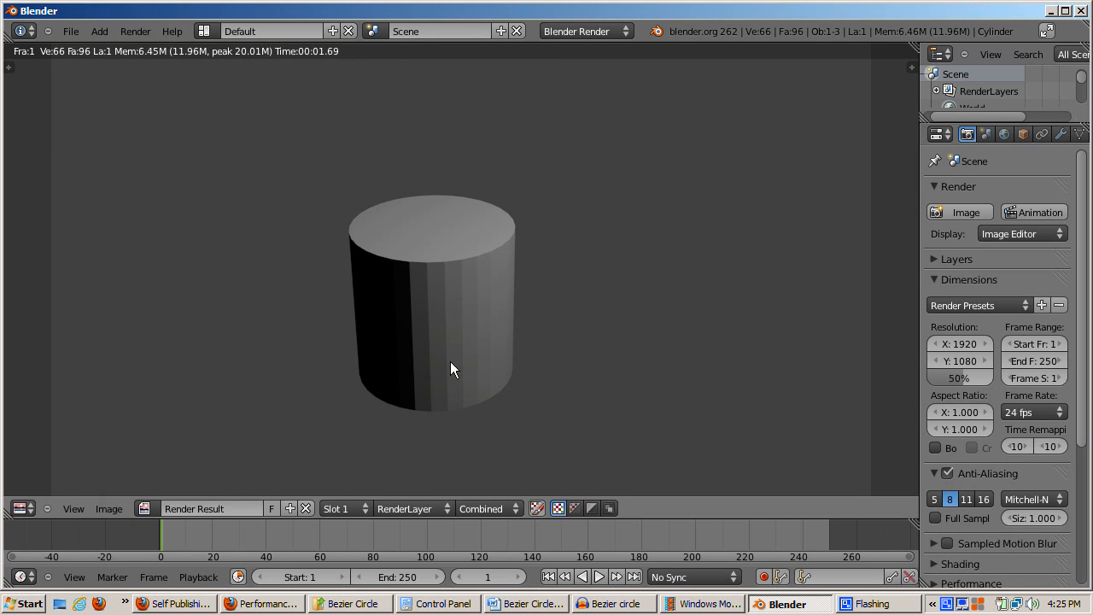
{"action": "mouse_move", "coordinate": [499, 332]}
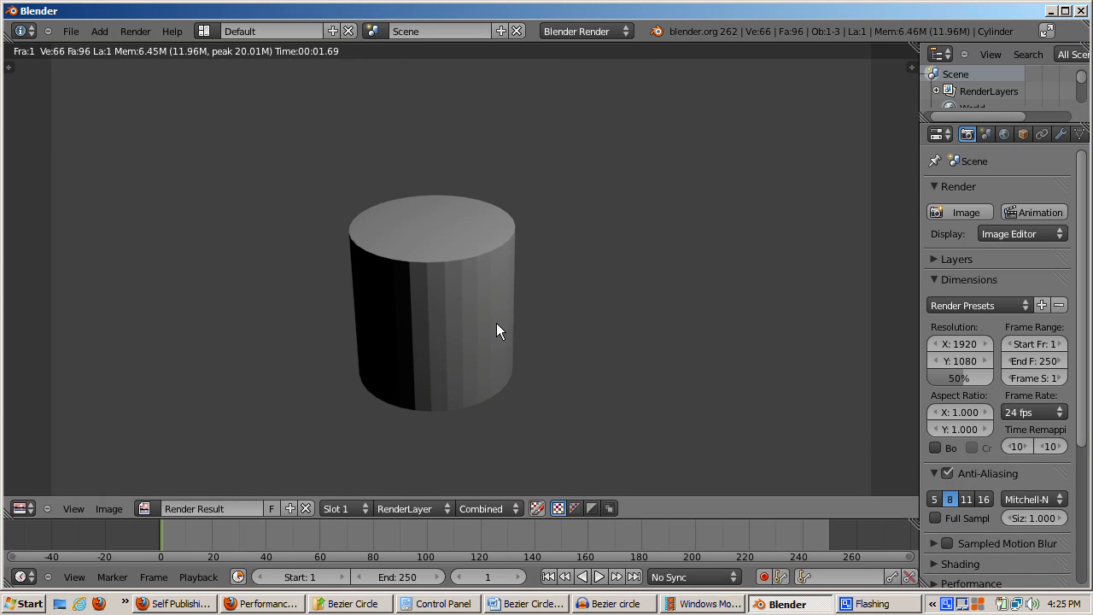
{"action": "mouse_move", "coordinate": [453, 334]}
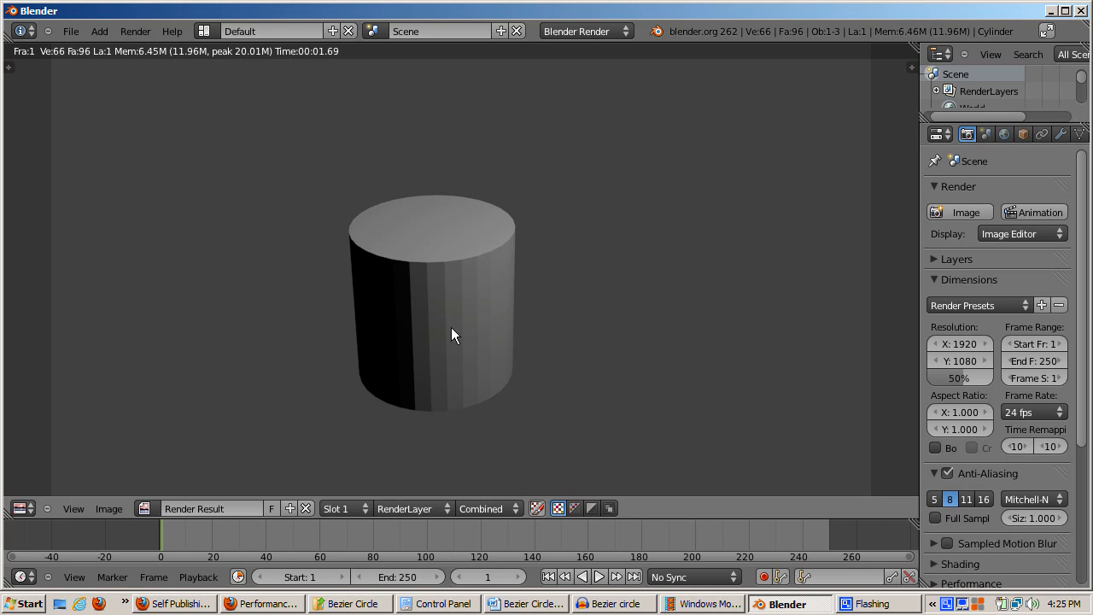
{"action": "mouse_move", "coordinate": [474, 327]}
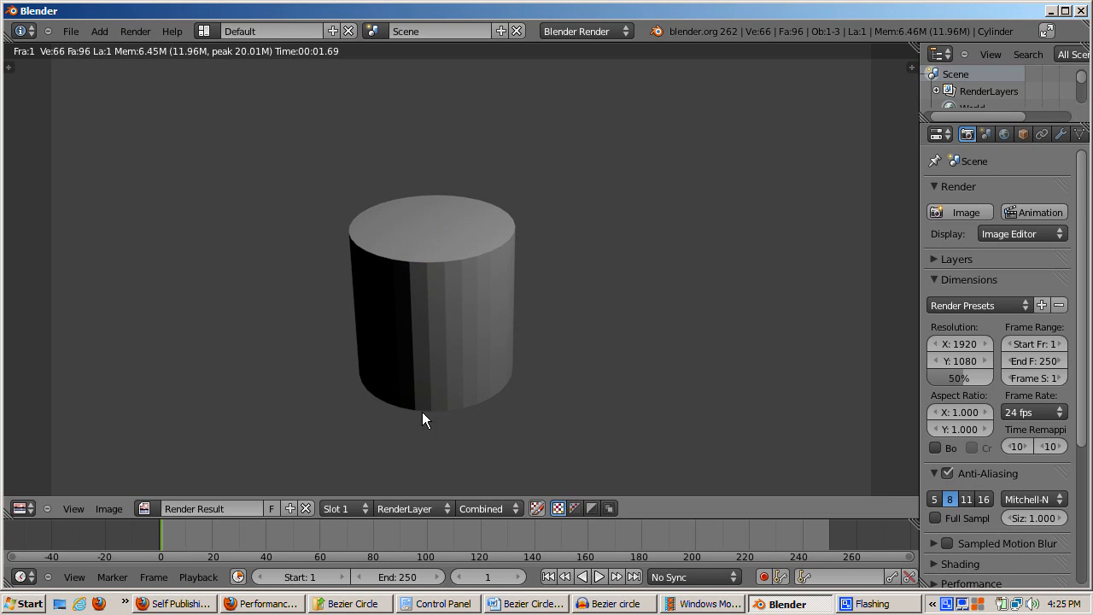
{"action": "mouse_move", "coordinate": [452, 427]}
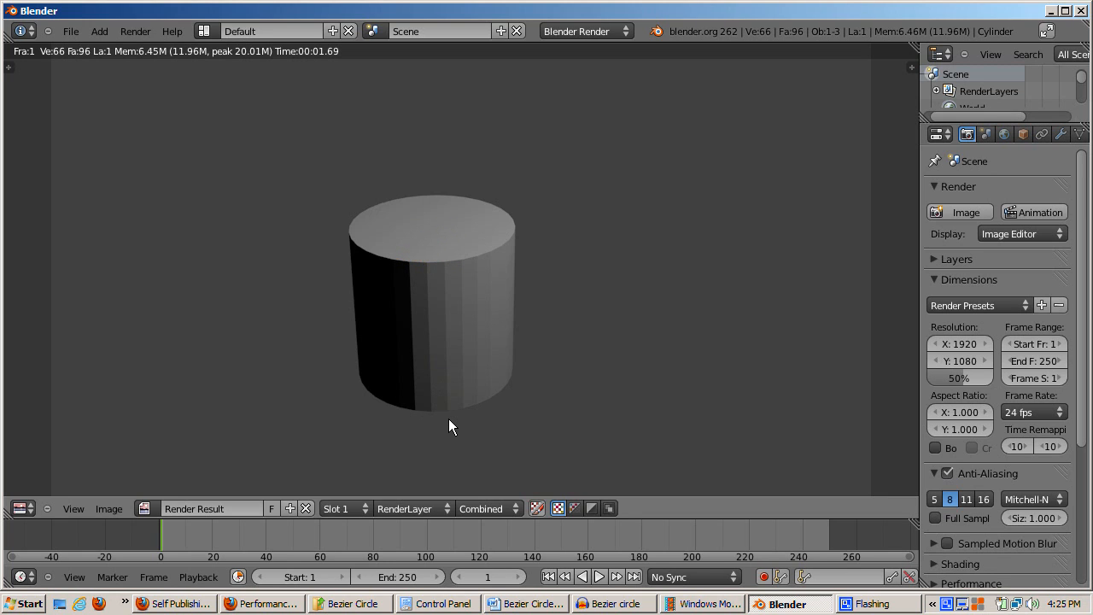
{"action": "mouse_move", "coordinate": [452, 370]}
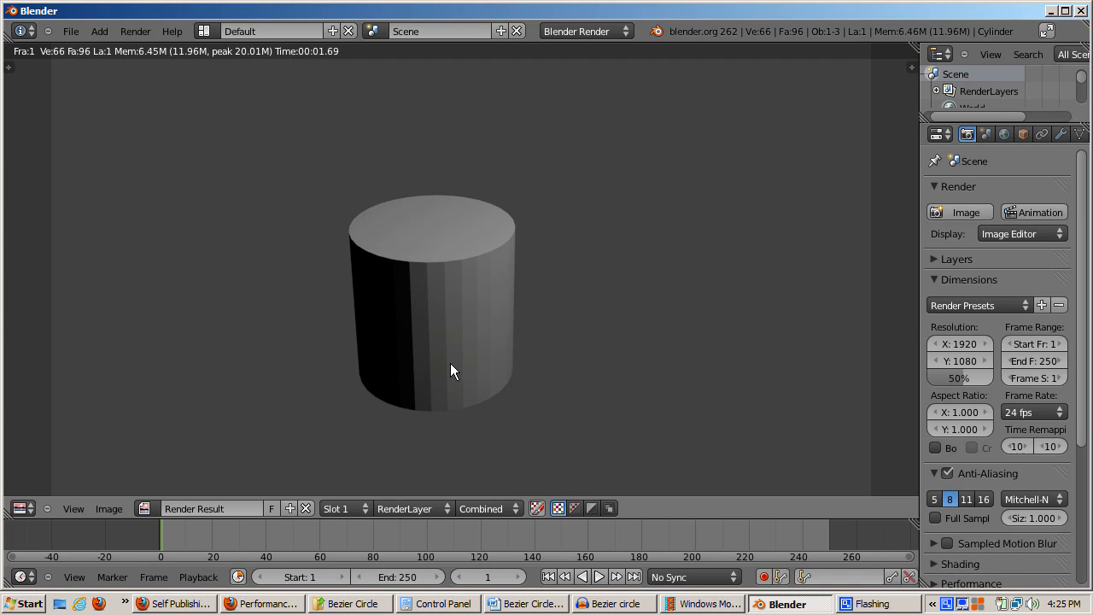
{"action": "mouse_move", "coordinate": [429, 377]}
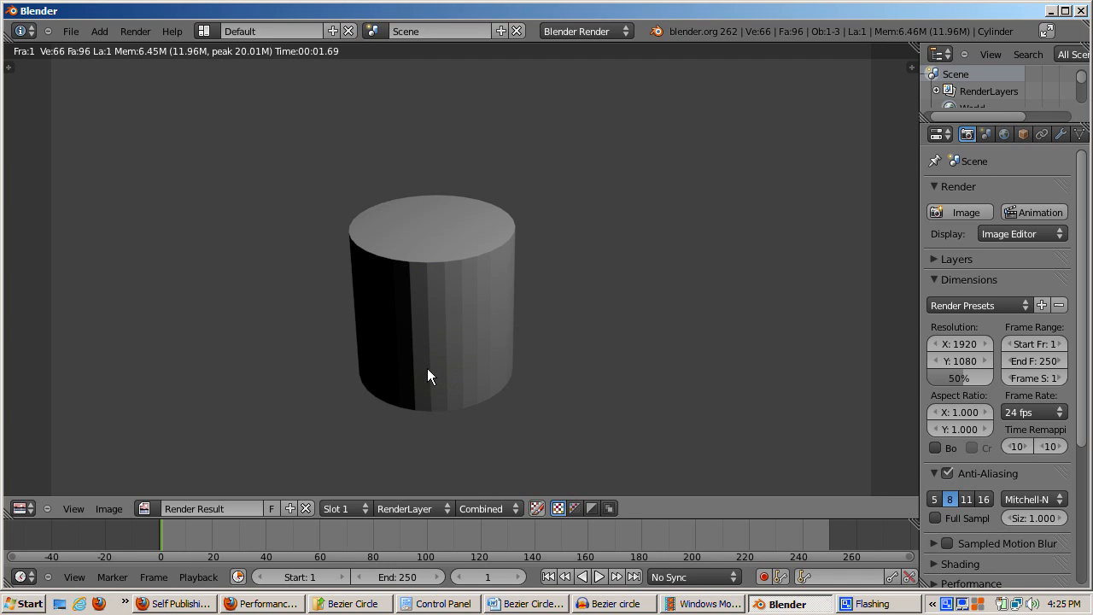
{"action": "mouse_move", "coordinate": [436, 370]}
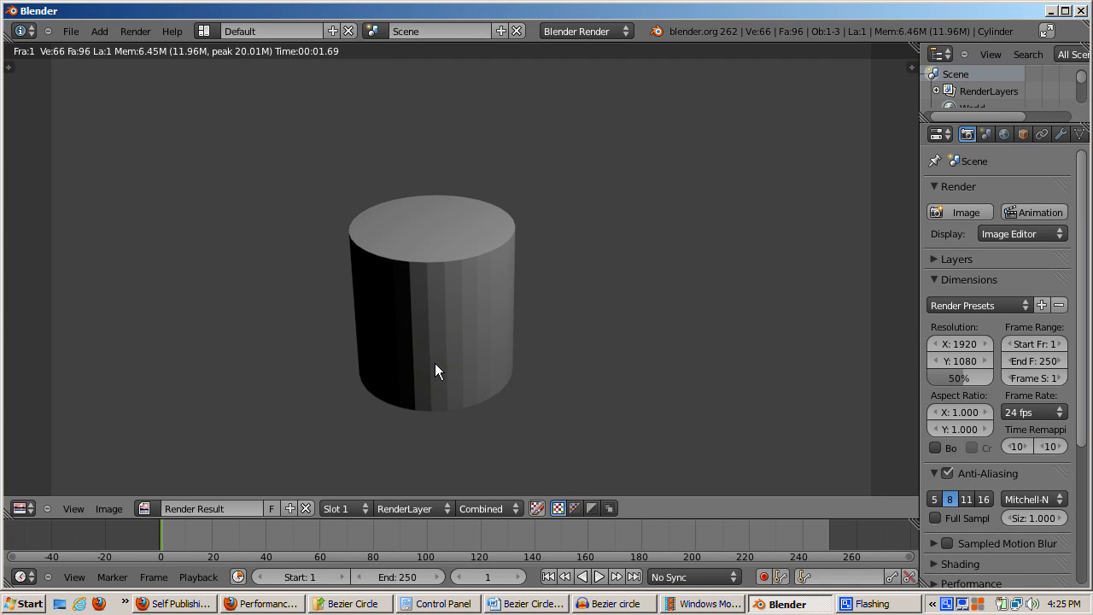
{"action": "mouse_move", "coordinate": [395, 341]}
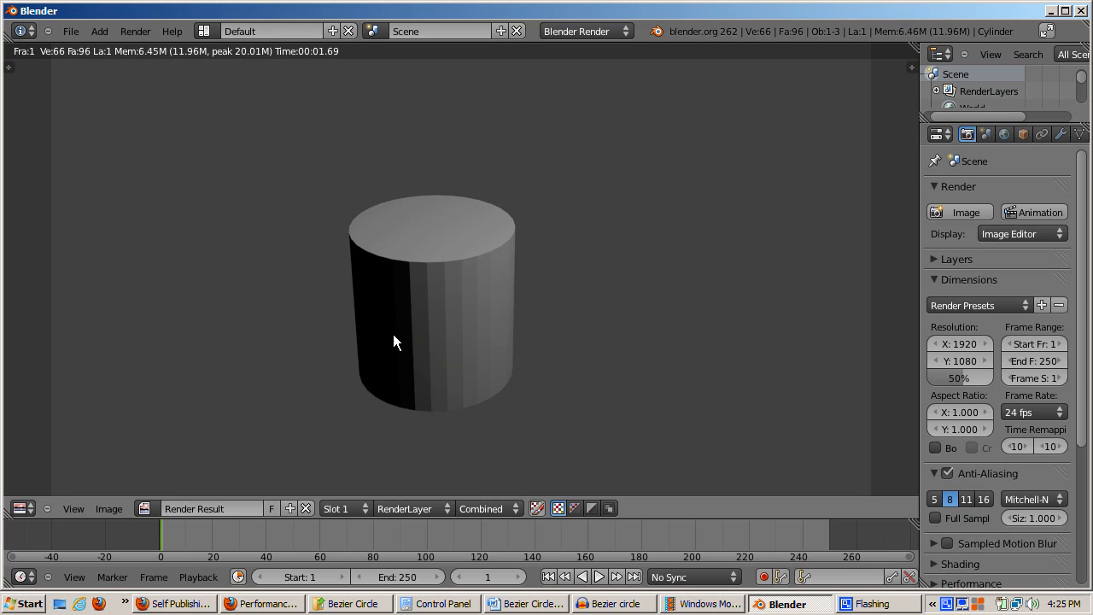
{"action": "mouse_move", "coordinate": [483, 347]}
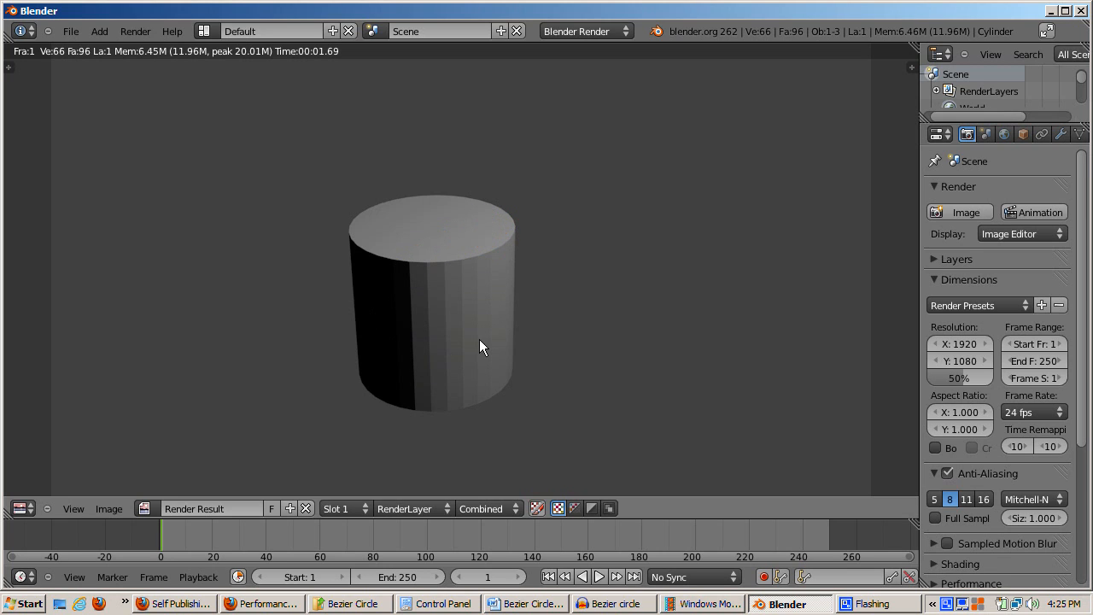
{"action": "mouse_move", "coordinate": [480, 344]}
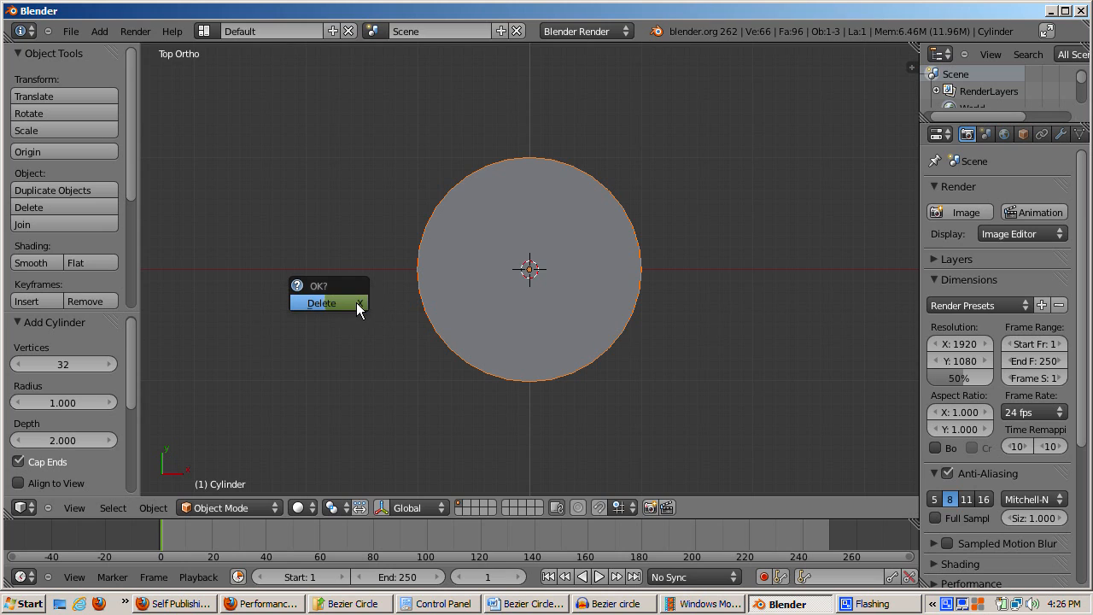
Step: Delete the rendered cylinder from the scene
{"action": "left_click", "coordinate": [322, 303]}
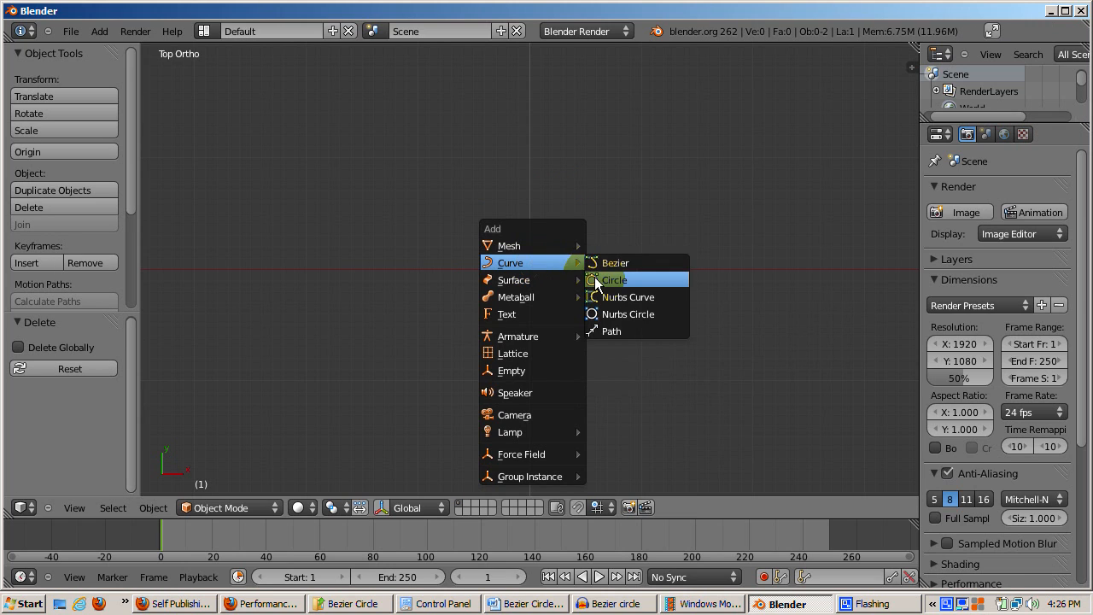
Step: Add a Bezier circle curve at the scene centre
{"action": "left_click", "coordinate": [613, 279]}
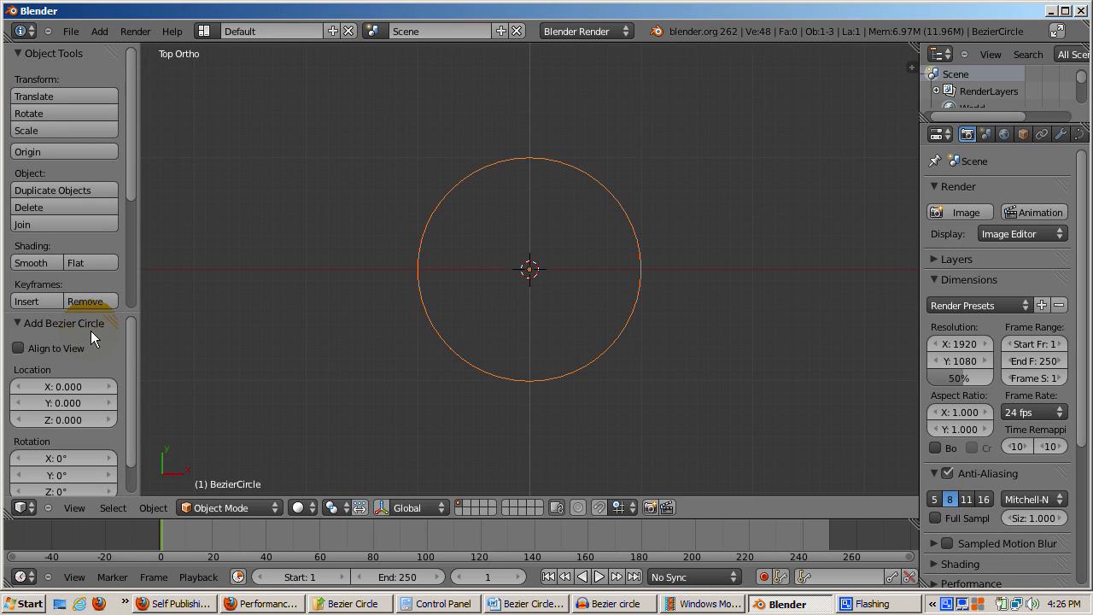
{"action": "mouse_move", "coordinate": [434, 281]}
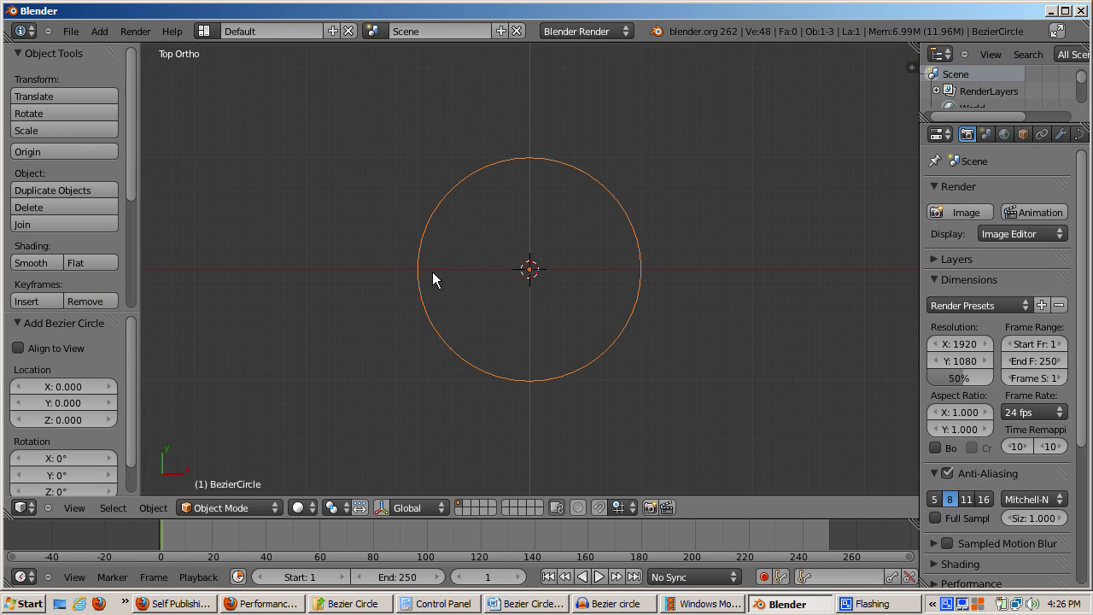
{"action": "mouse_move", "coordinate": [425, 330]}
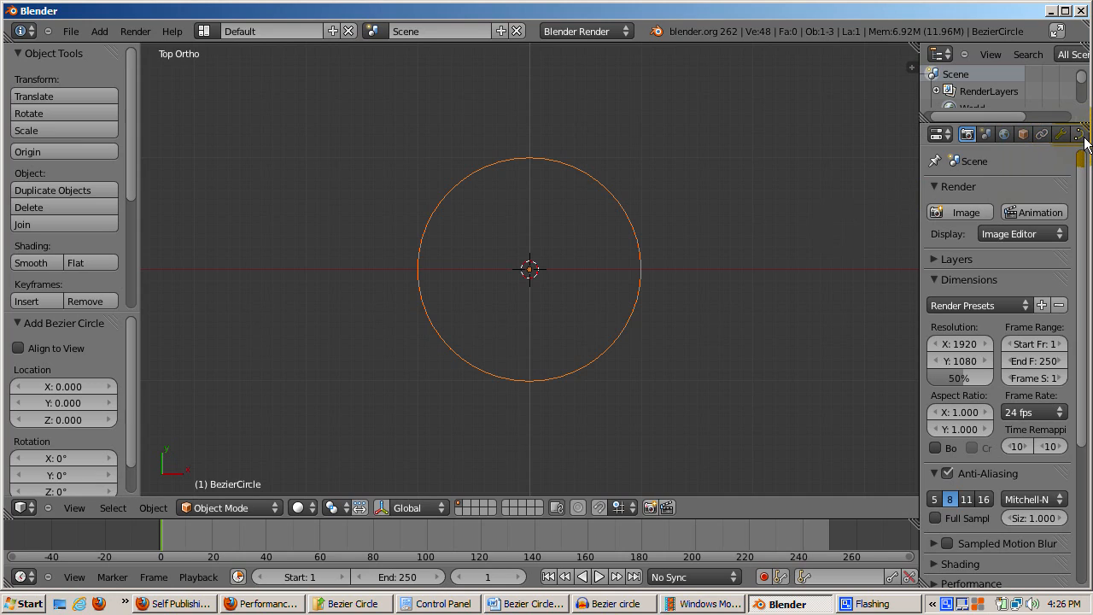
{"action": "mouse_move", "coordinate": [1061, 134]}
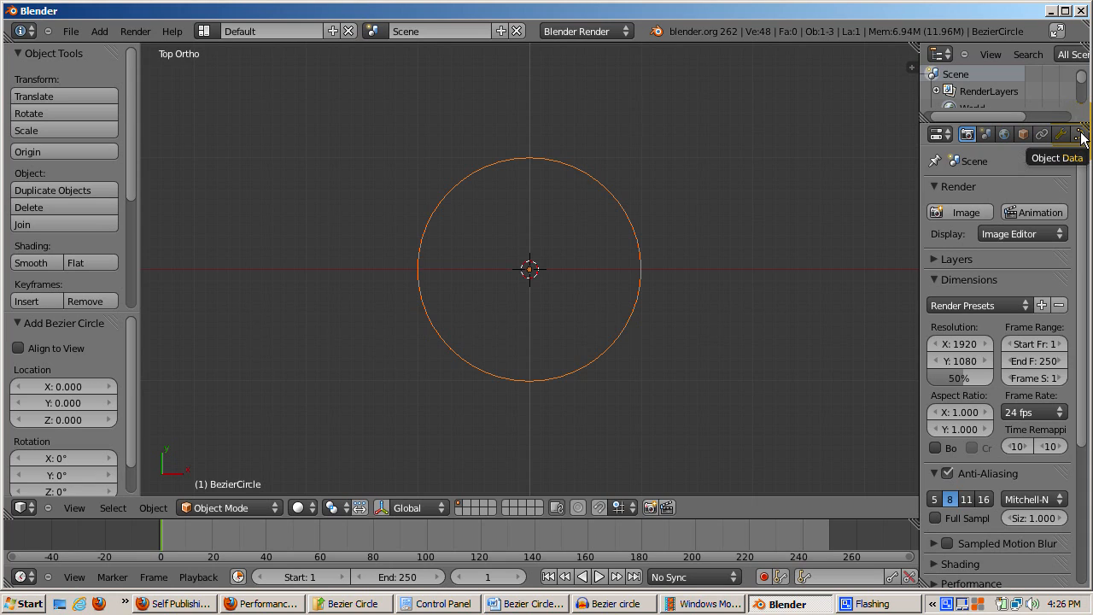
Step: Set the Bezier circle's Shape to 2D in Object Data properties
{"action": "left_click", "coordinate": [1062, 134]}
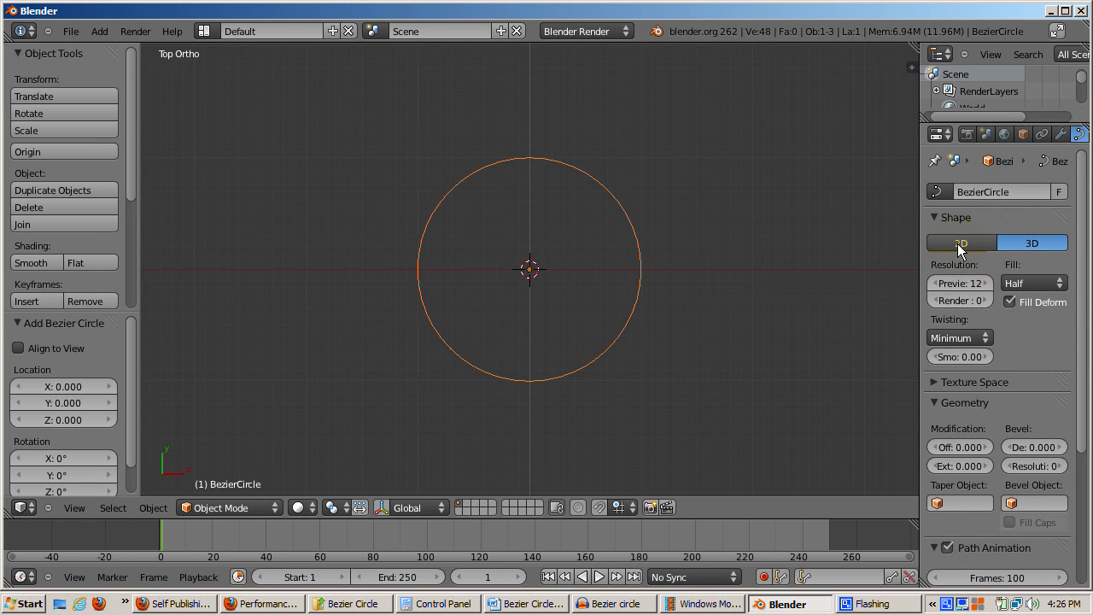
{"action": "left_click", "coordinate": [960, 242]}
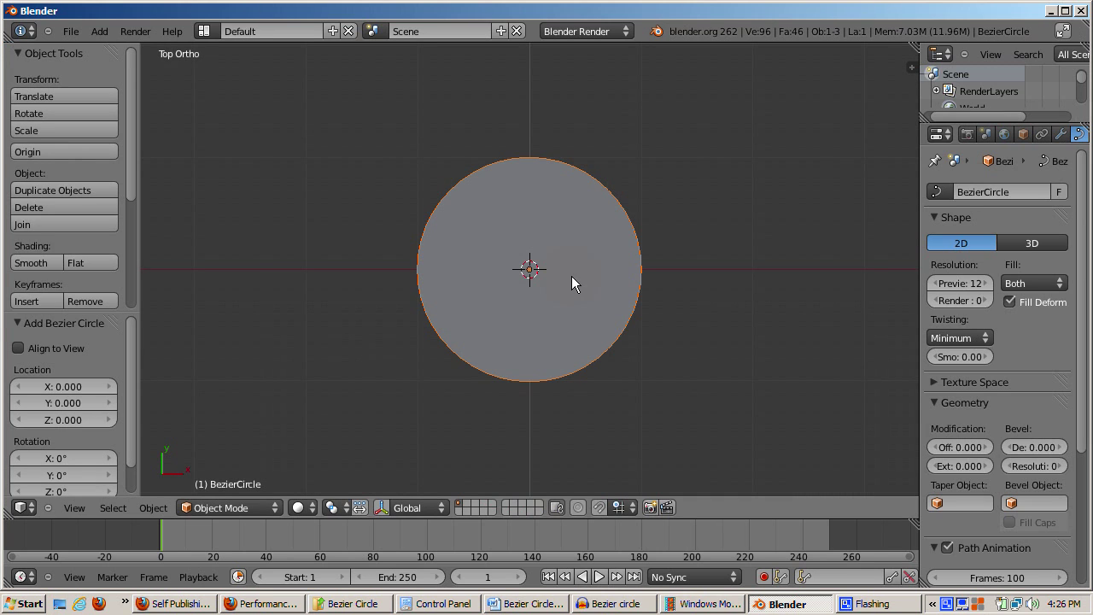
{"action": "mouse_move", "coordinate": [509, 393]}
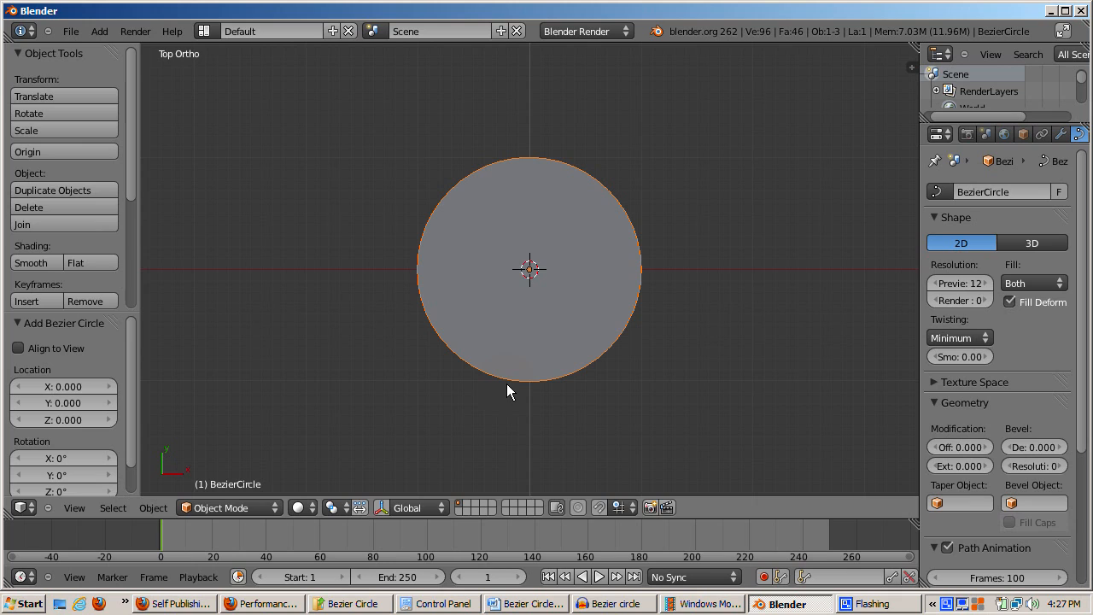
{"action": "mouse_move", "coordinate": [479, 461]}
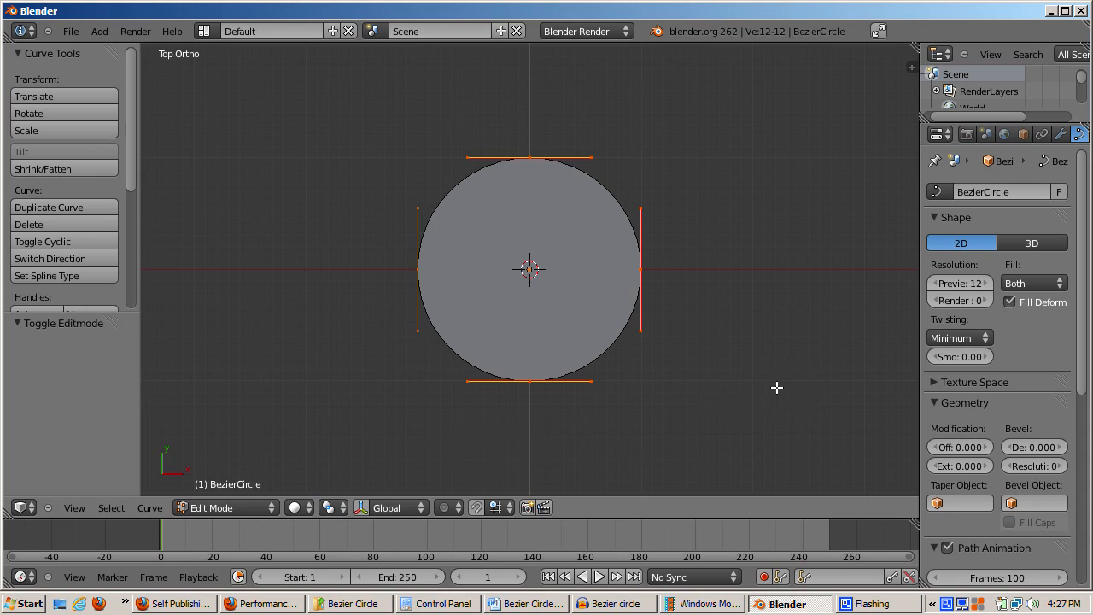
{"action": "mouse_move", "coordinate": [620, 423]}
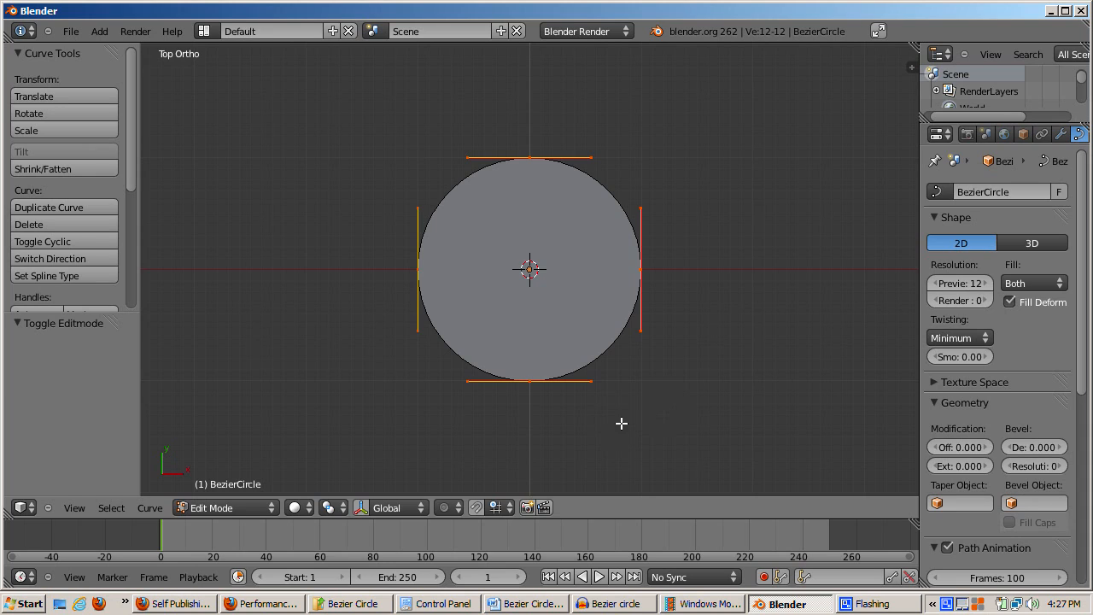
{"action": "mouse_move", "coordinate": [462, 363]}
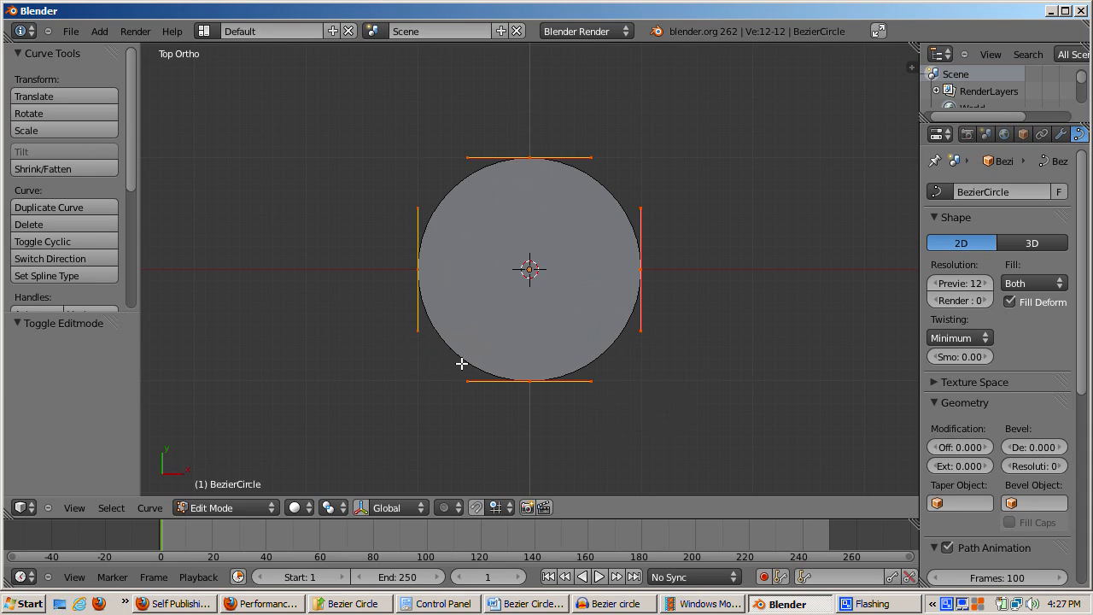
{"action": "mouse_move", "coordinate": [513, 157]}
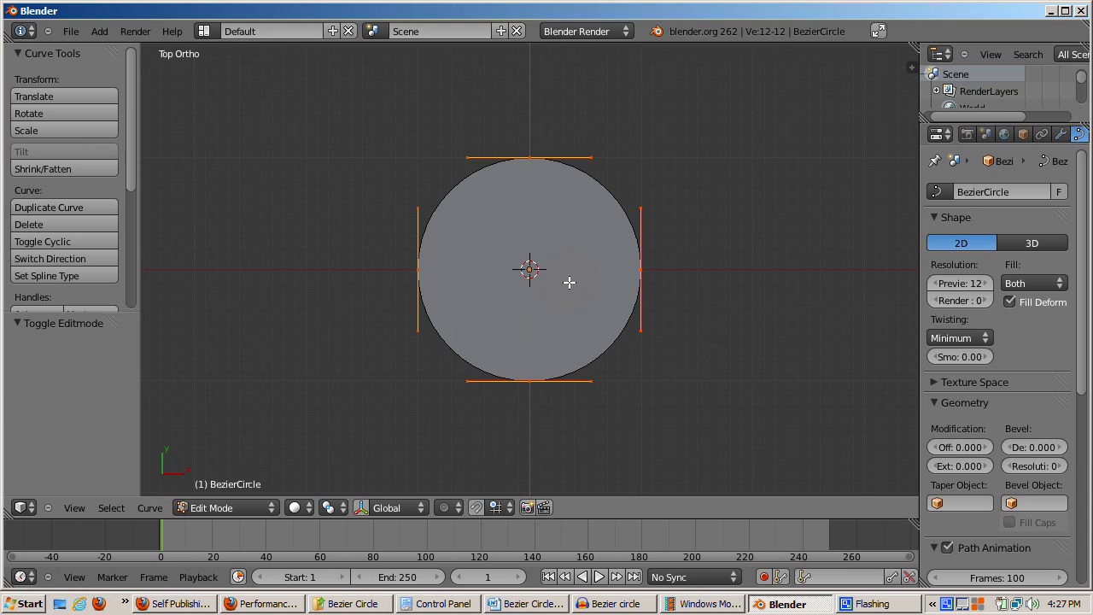
{"action": "mouse_move", "coordinate": [534, 379]}
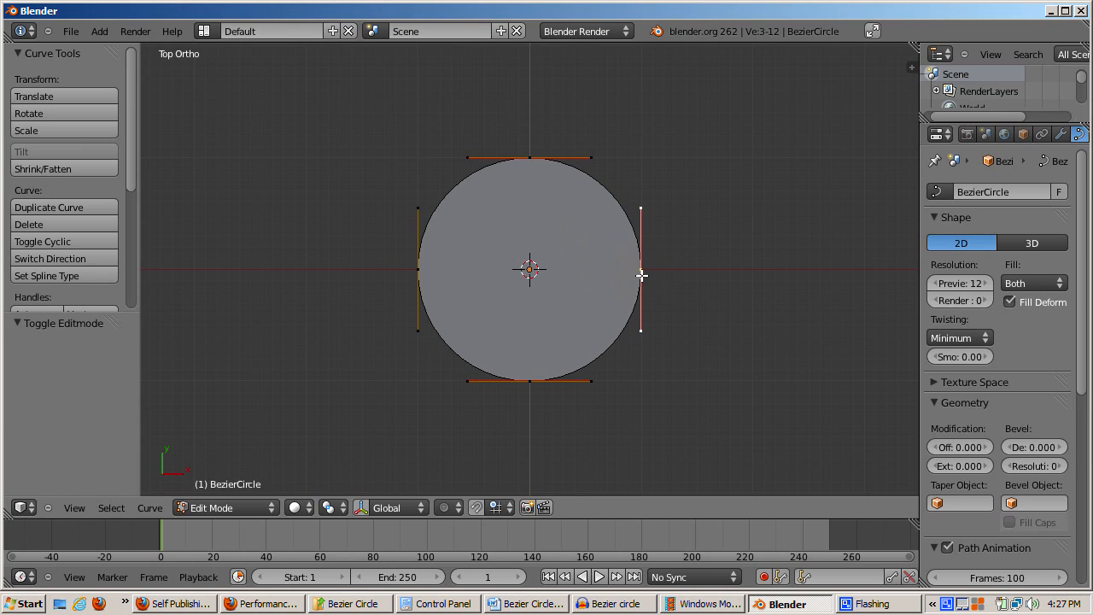
Step: Drag the circle's bottom control point downward into an egg-like oval
{"action": "left_click", "coordinate": [535, 381]}
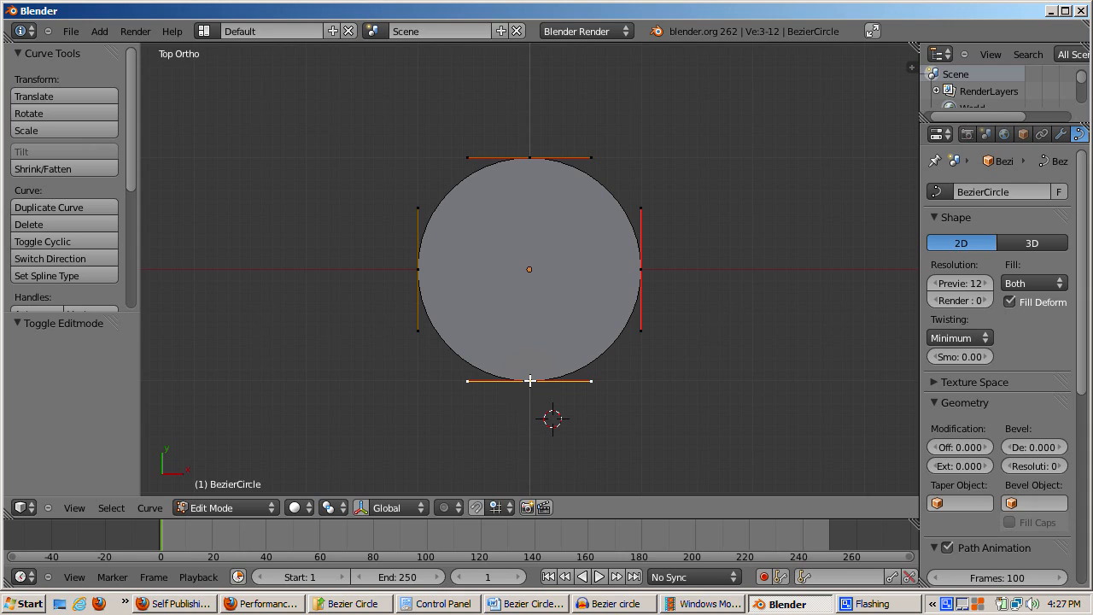
{"action": "mouse_move", "coordinate": [467, 376]}
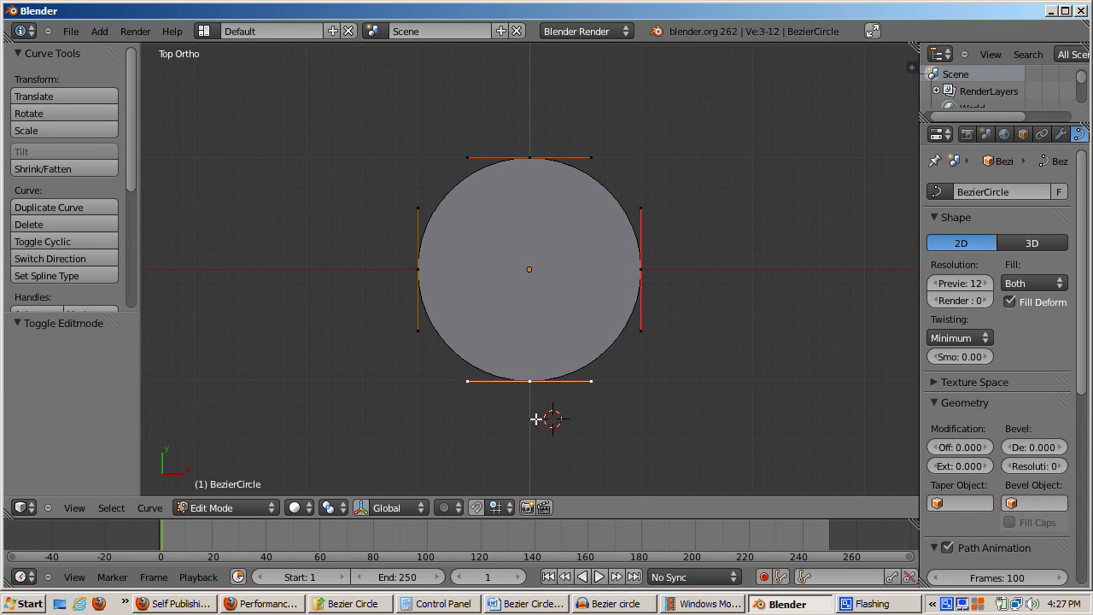
{"action": "left_click_drag", "start_coordinate": [530, 380], "coordinate": [554, 430]}
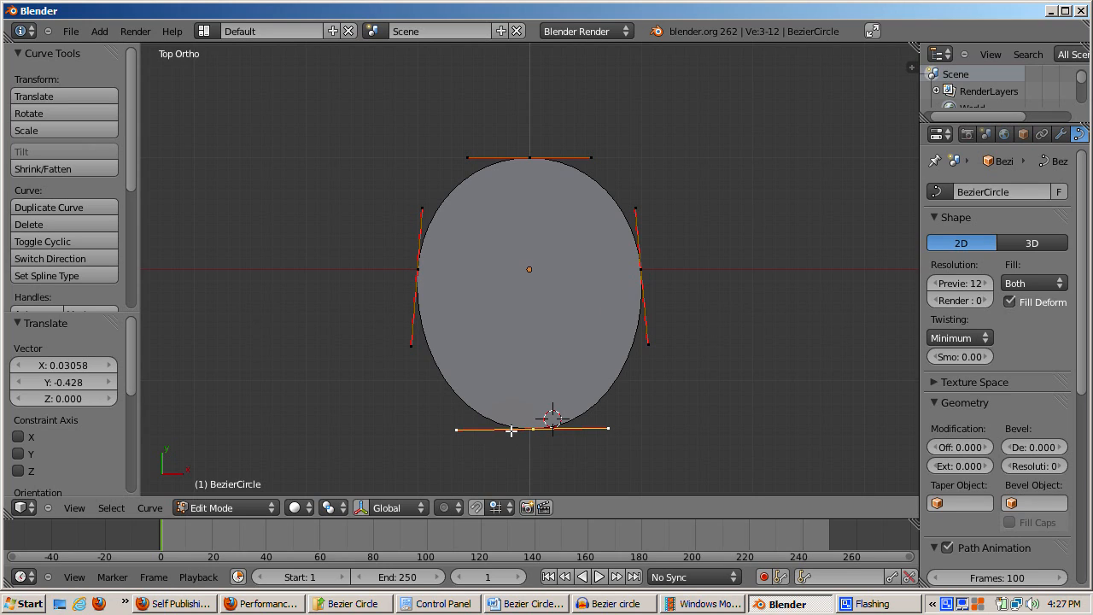
{"action": "mouse_move", "coordinate": [443, 378]}
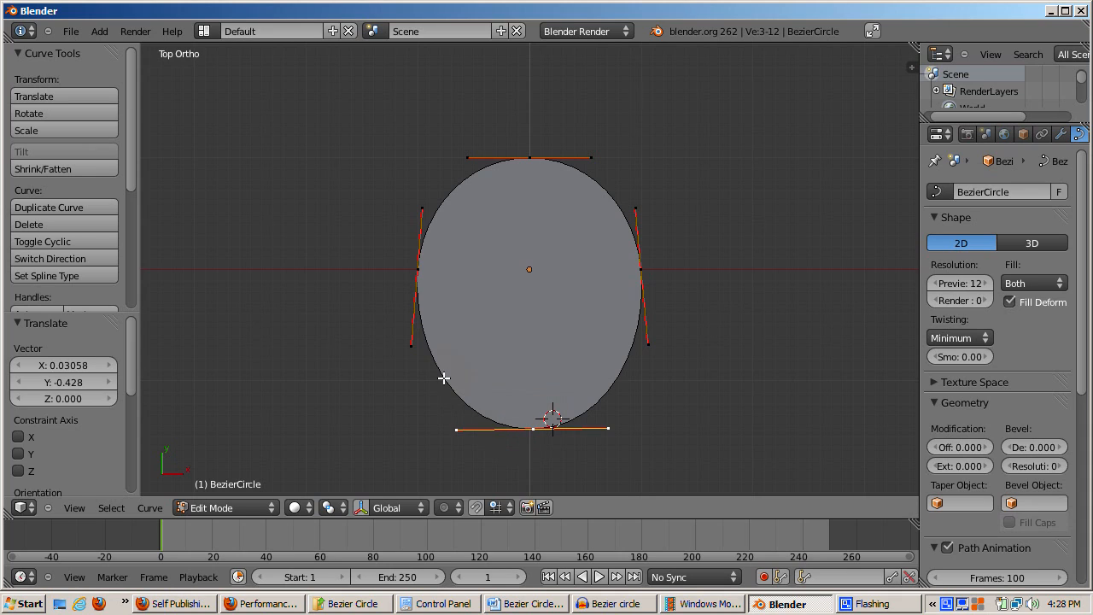
{"action": "mouse_move", "coordinate": [433, 222]}
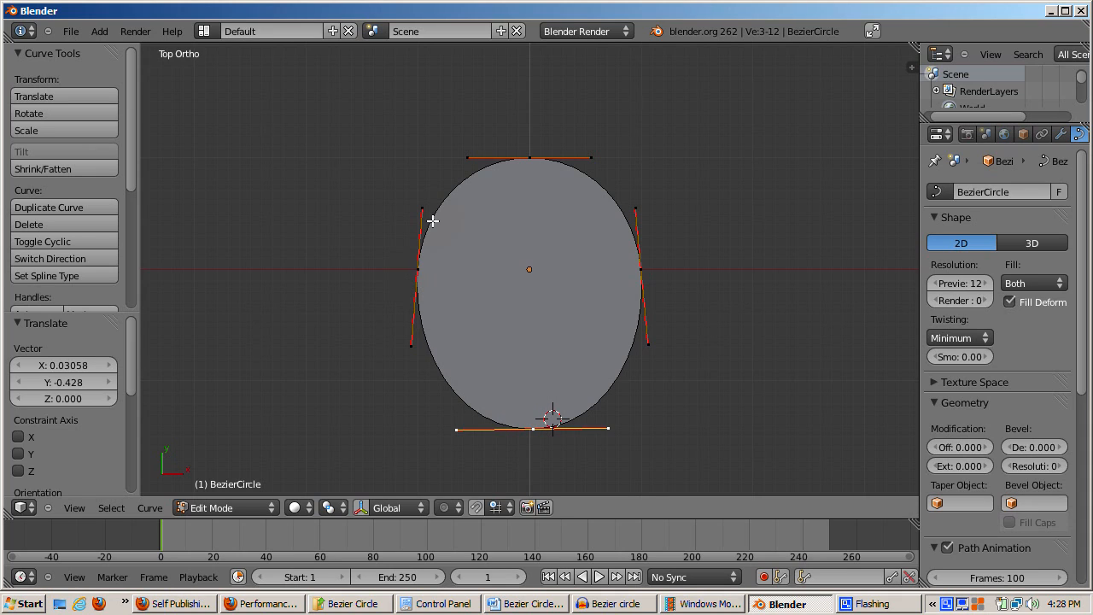
{"action": "mouse_move", "coordinate": [630, 285]}
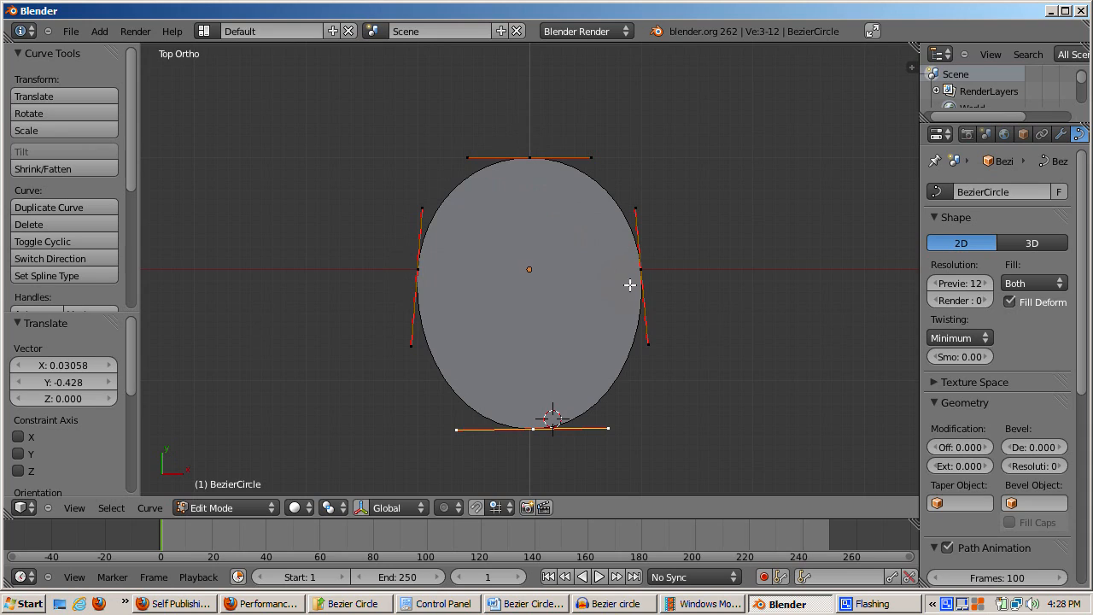
{"action": "mouse_move", "coordinate": [552, 434]}
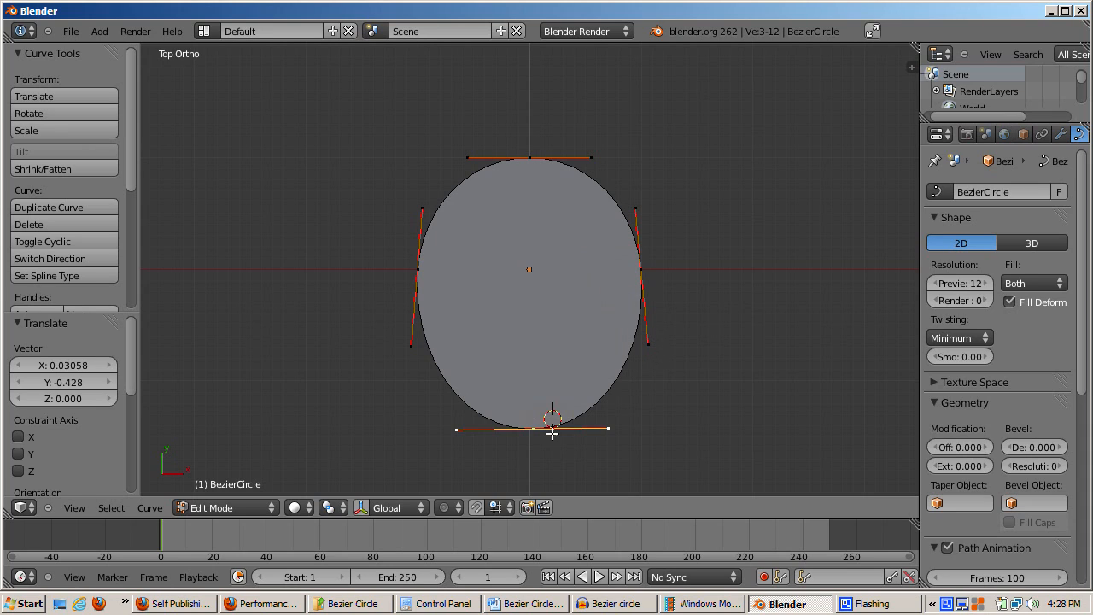
{"action": "mouse_move", "coordinate": [607, 429]}
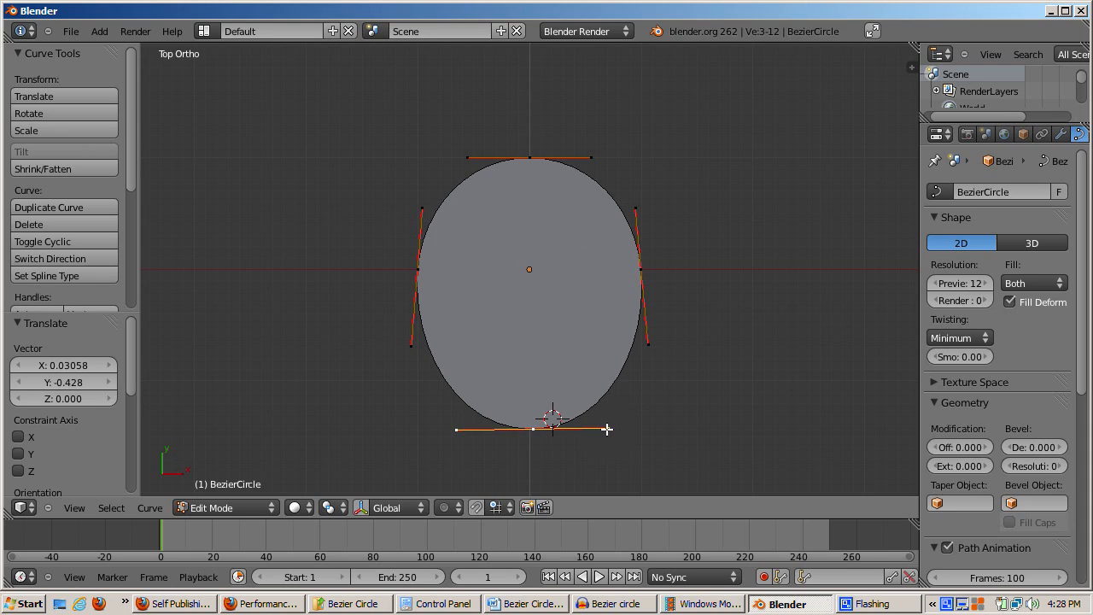
{"action": "mouse_move", "coordinate": [457, 425]}
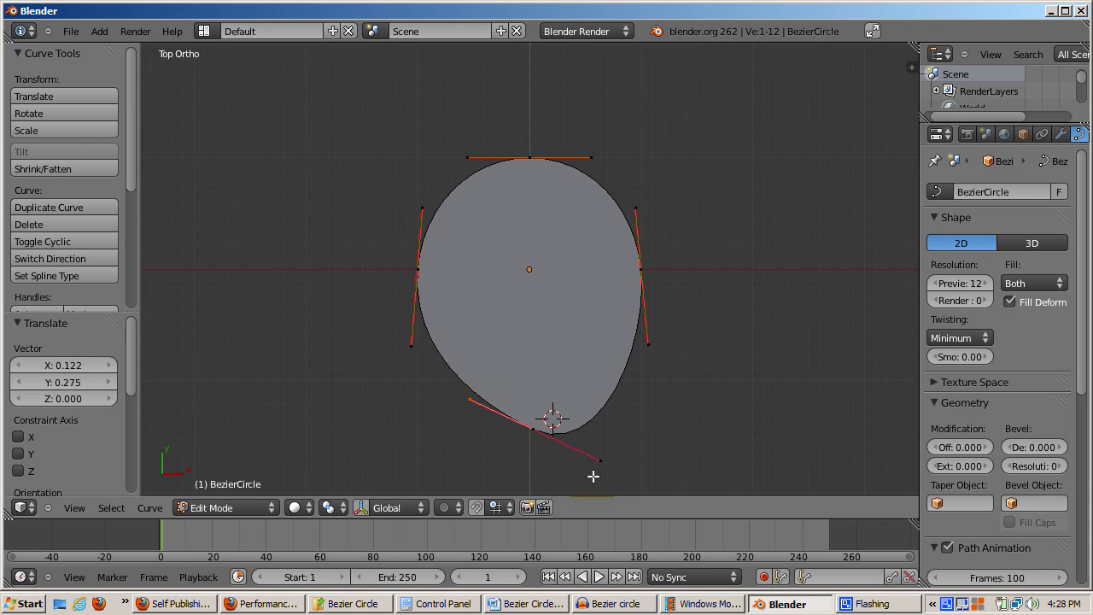
{"action": "mouse_move", "coordinate": [465, 392]}
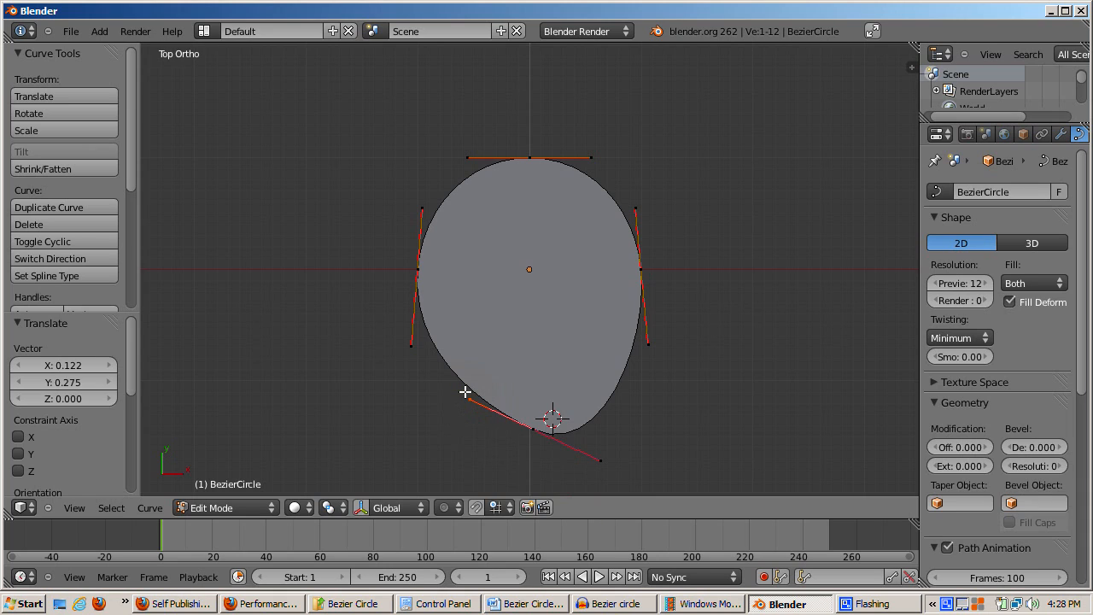
{"action": "mouse_move", "coordinate": [538, 455]}
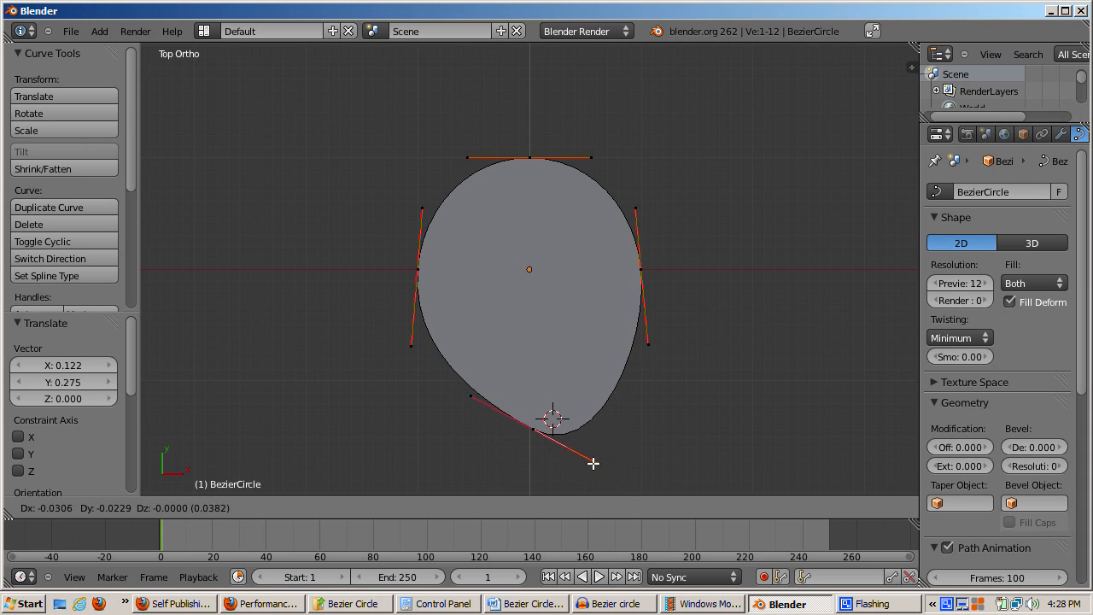
{"action": "mouse_move", "coordinate": [720, 341]}
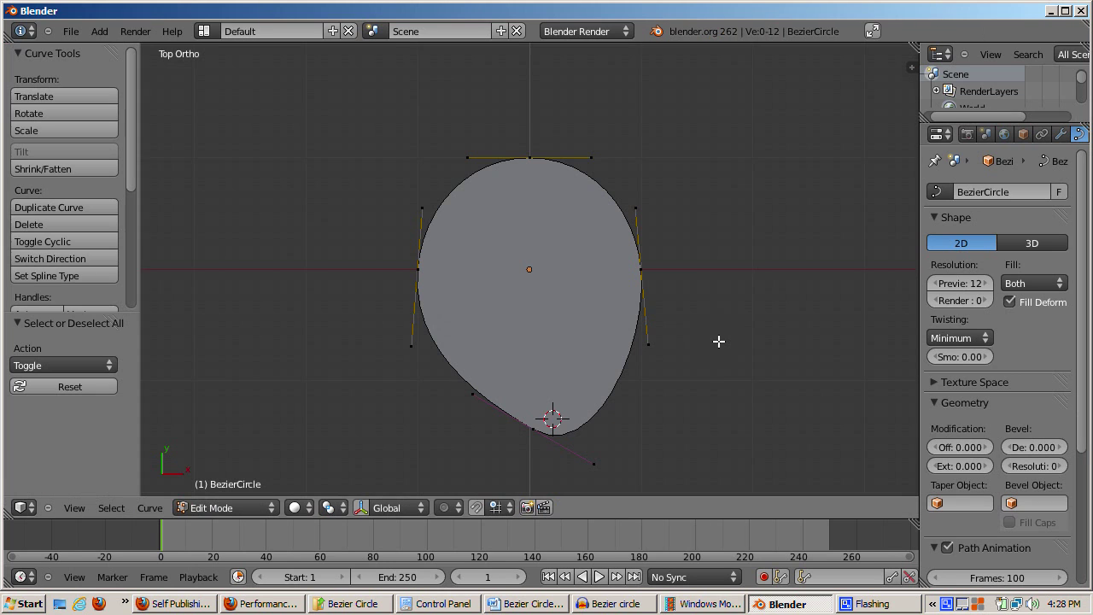
{"action": "mouse_move", "coordinate": [624, 432]}
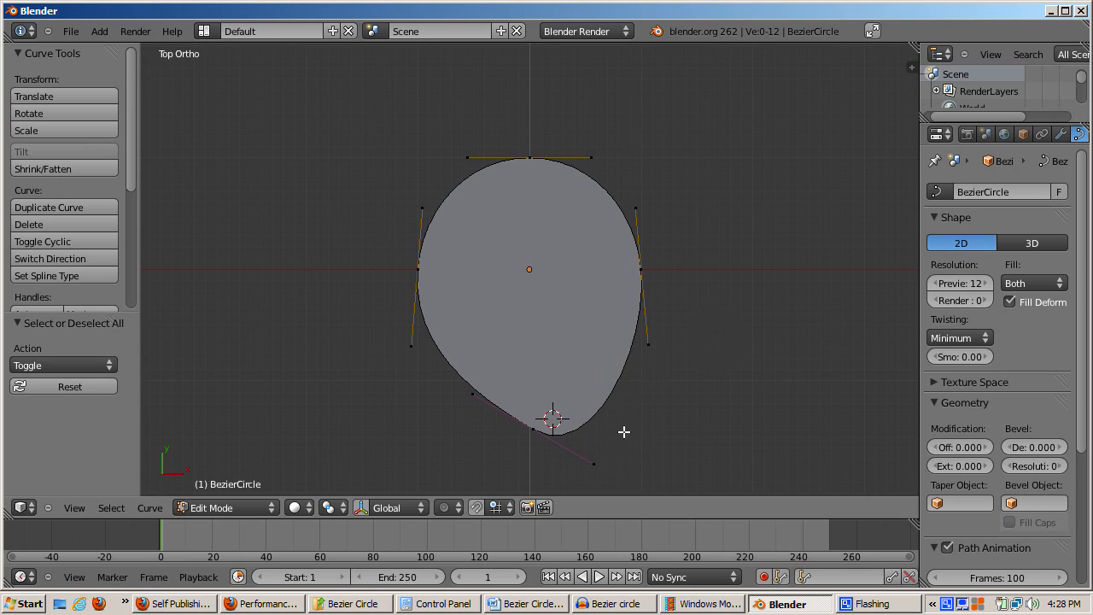
{"action": "mouse_move", "coordinate": [640, 256]}
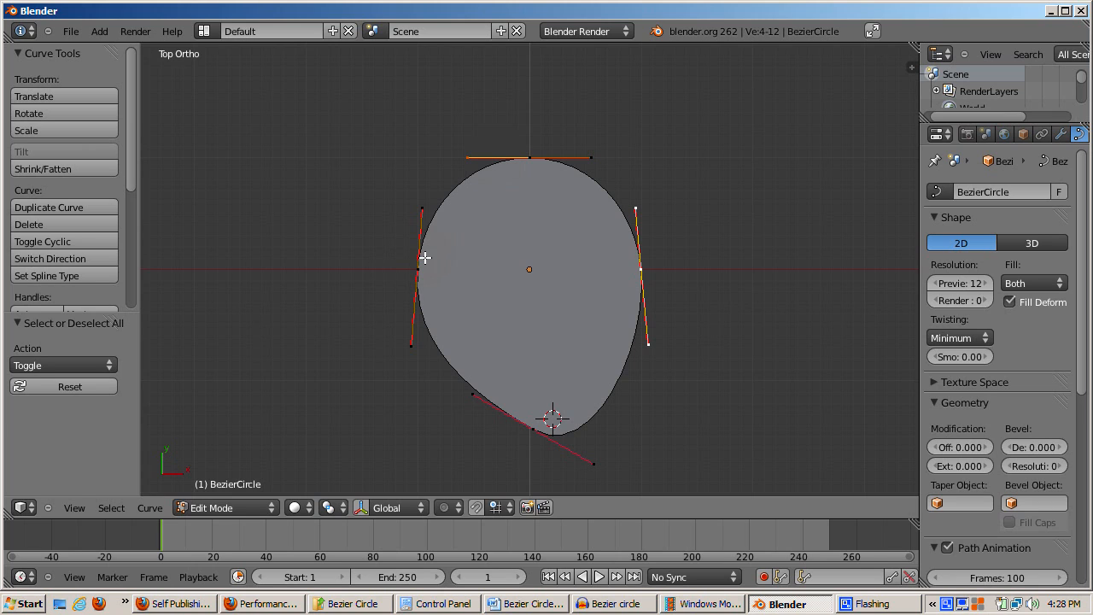
Step: Pull the curve's right side inward and shift the top point, tilting its handle
{"action": "left_click_drag", "start_coordinate": [424, 258], "coordinate": [393, 260]}
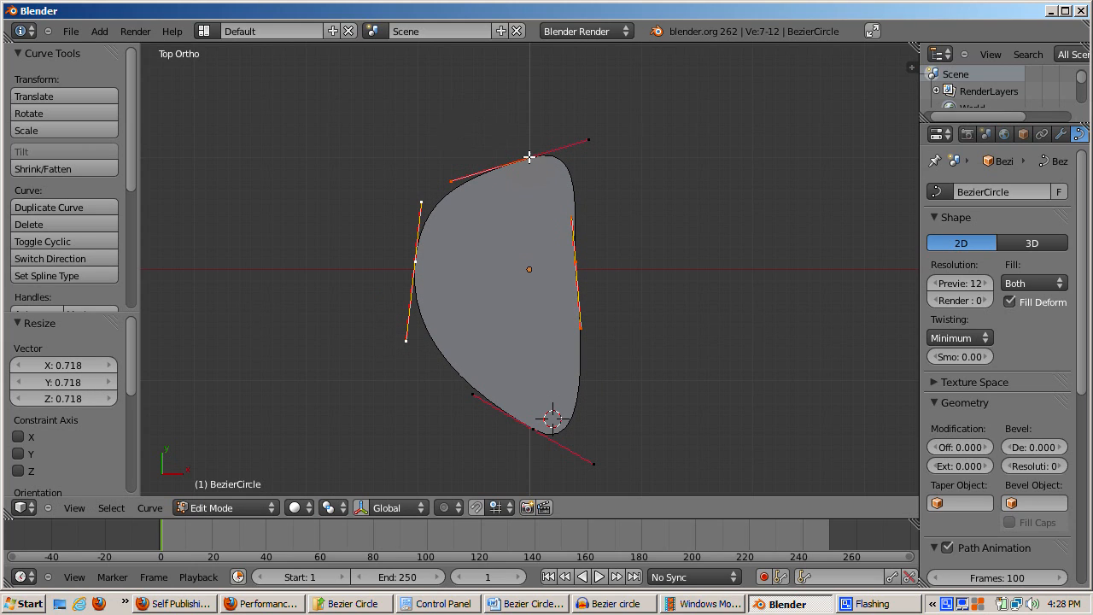
{"action": "left_click_drag", "start_coordinate": [529, 158], "coordinate": [521, 122]}
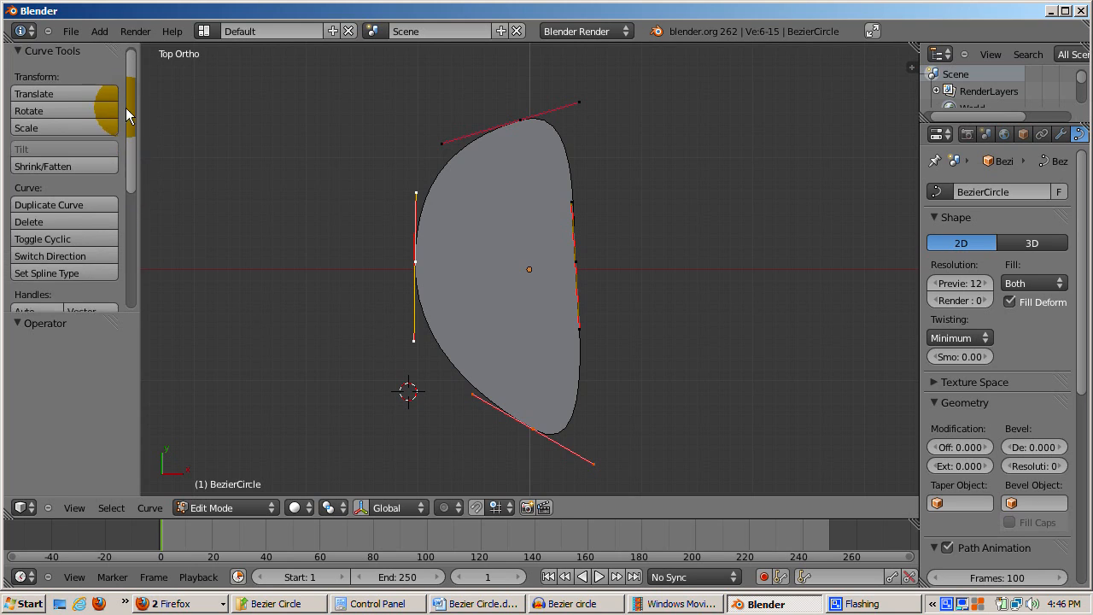
Step: Subdivide the lower-left curve segment with two cuts, adding new control points
{"action": "scroll", "scroll_direction": "down", "scroll_amount": 3}
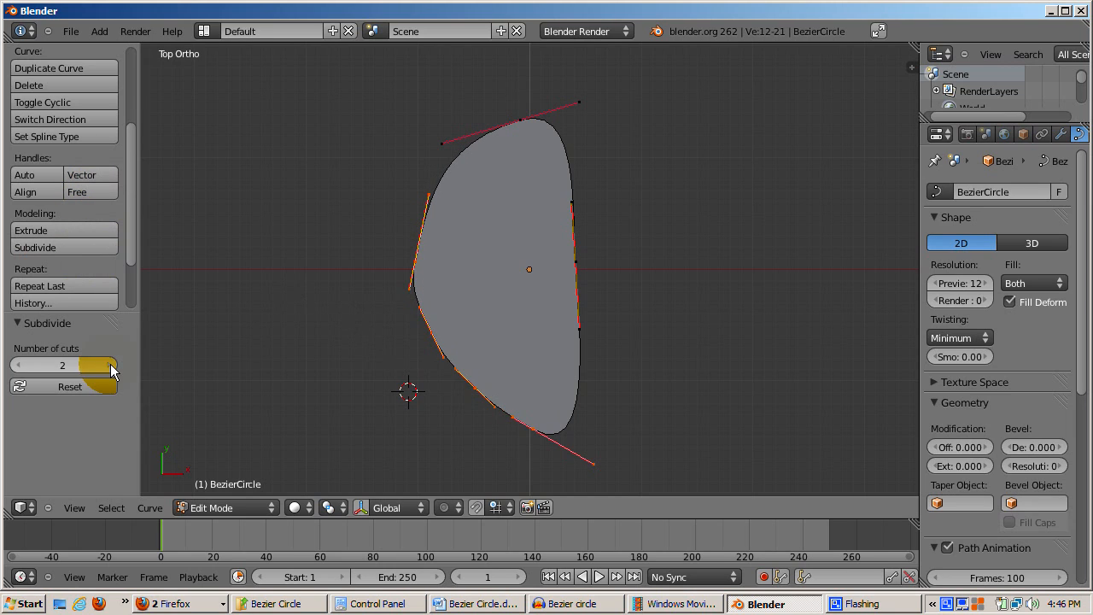
{"action": "left_click", "coordinate": [105, 365]}
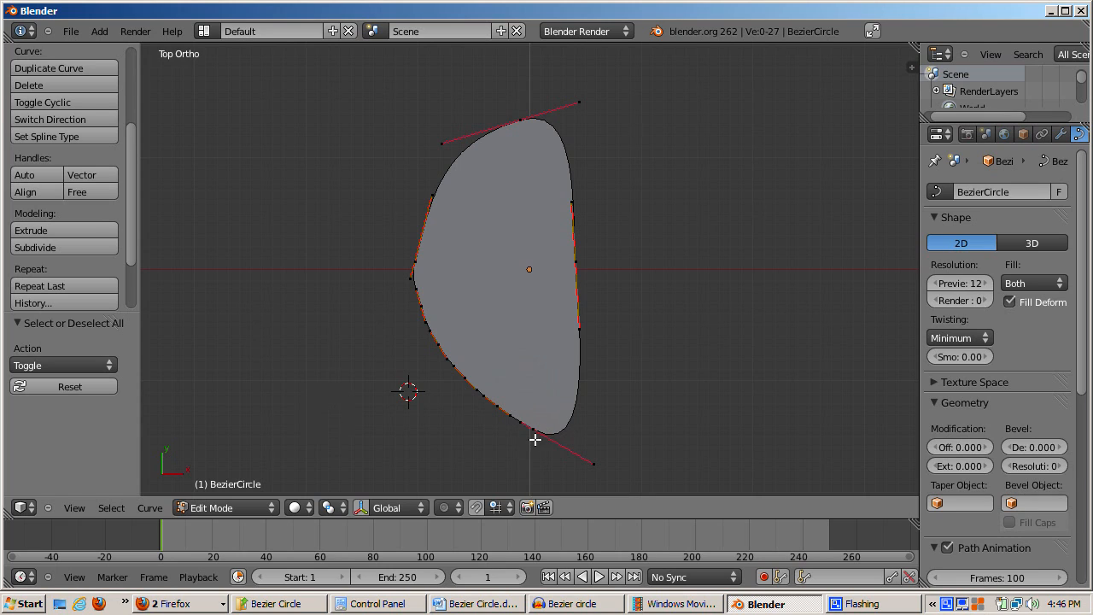
{"action": "mouse_move", "coordinate": [585, 461]}
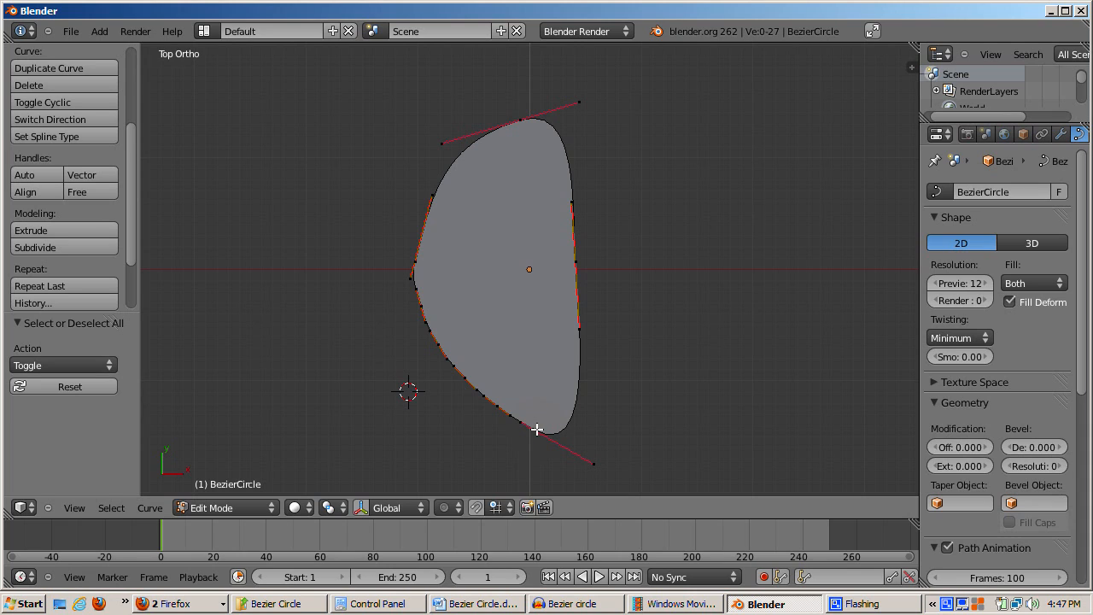
{"action": "mouse_move", "coordinate": [276, 327]}
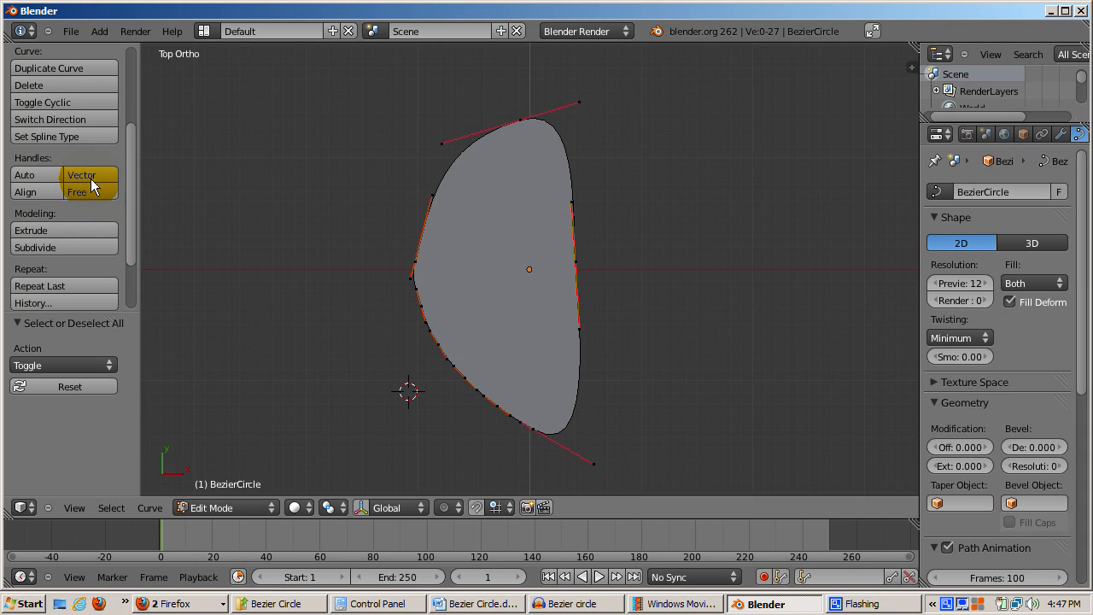
{"action": "mouse_move", "coordinate": [234, 228]}
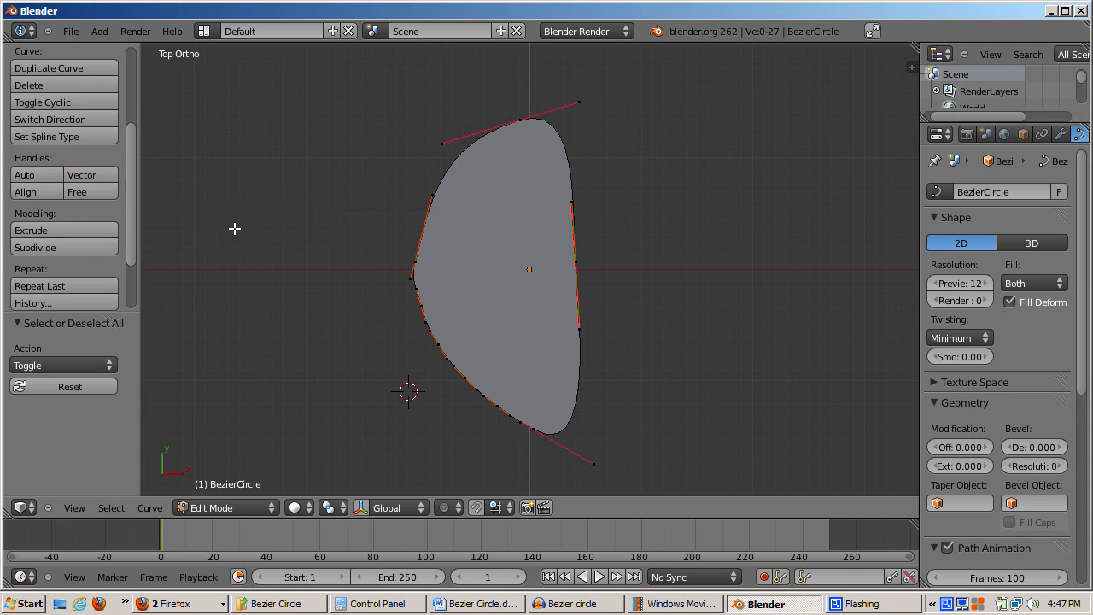
Step: Select all control points and set their handles to Vector for straight edges
{"action": "left_click", "coordinate": [81, 175]}
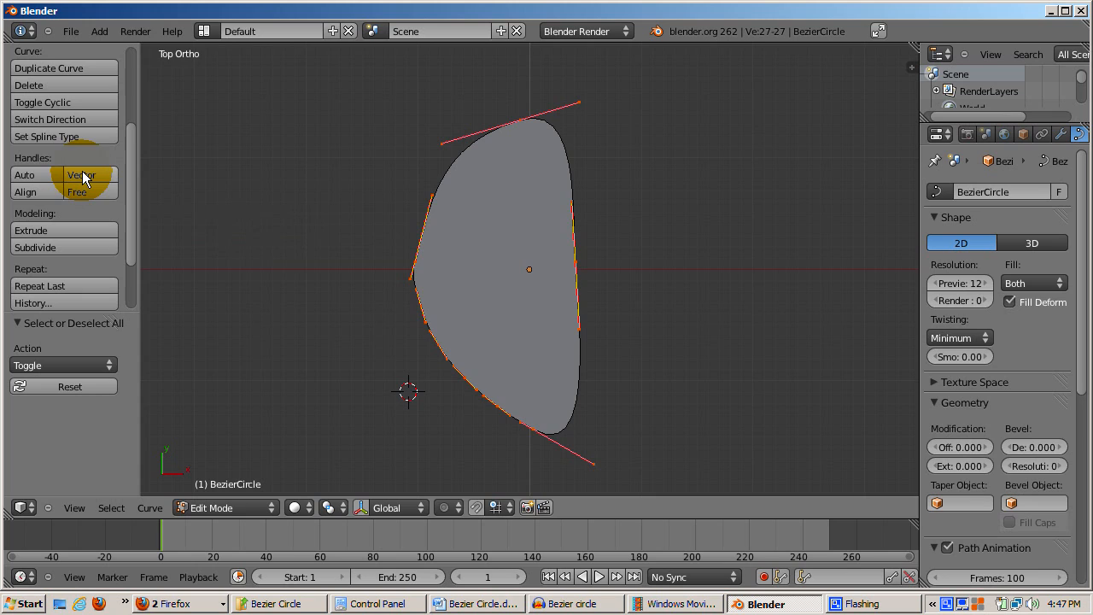
{"action": "left_click", "coordinate": [81, 175]}
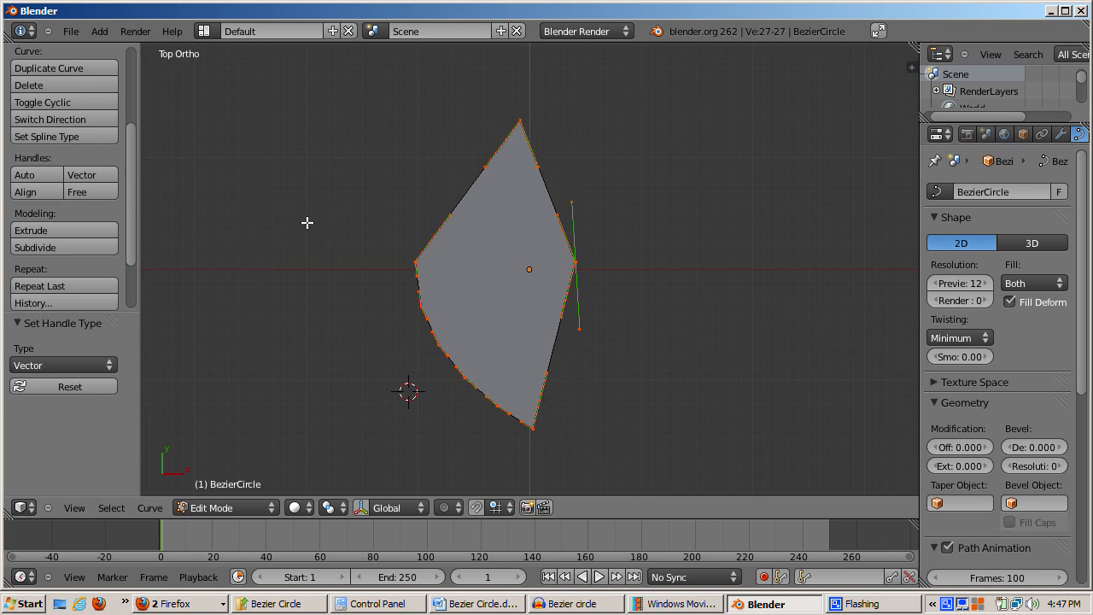
{"action": "mouse_move", "coordinate": [424, 258]}
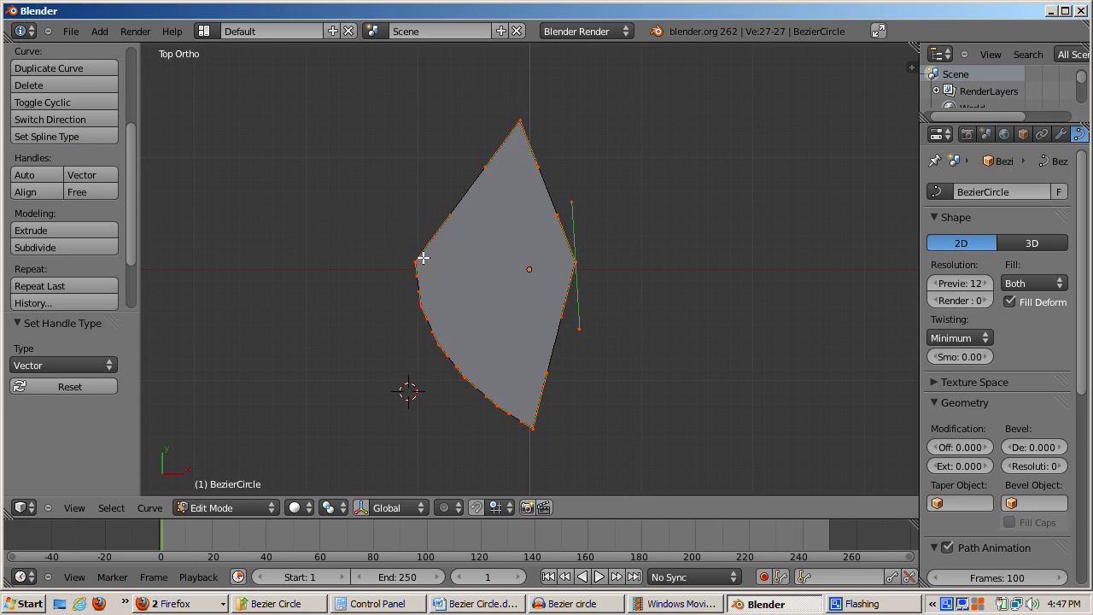
{"action": "mouse_move", "coordinate": [495, 407]}
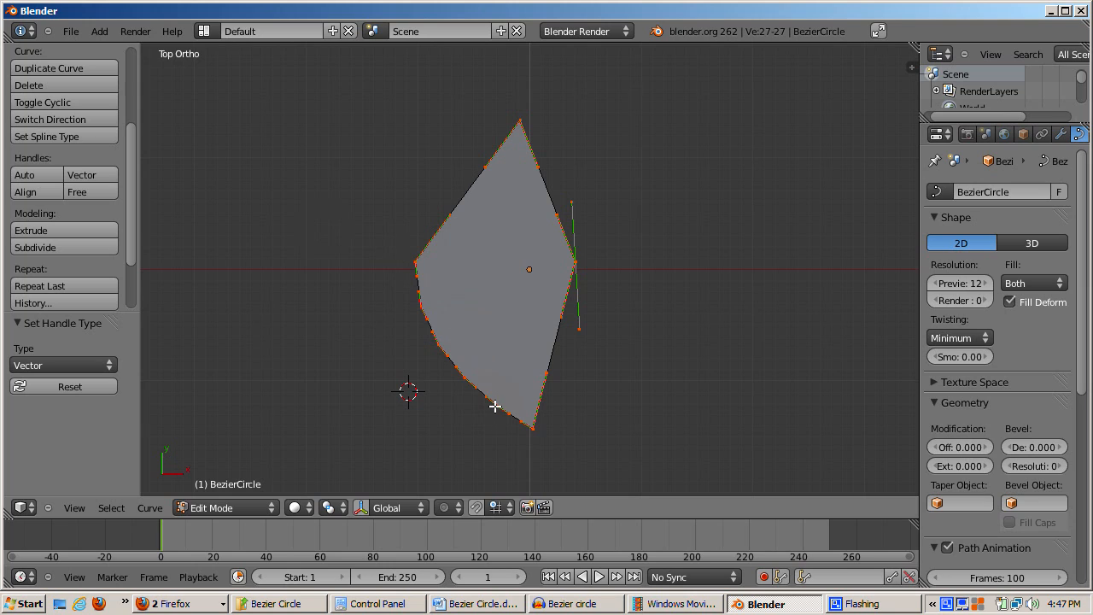
{"action": "mouse_move", "coordinate": [571, 341]}
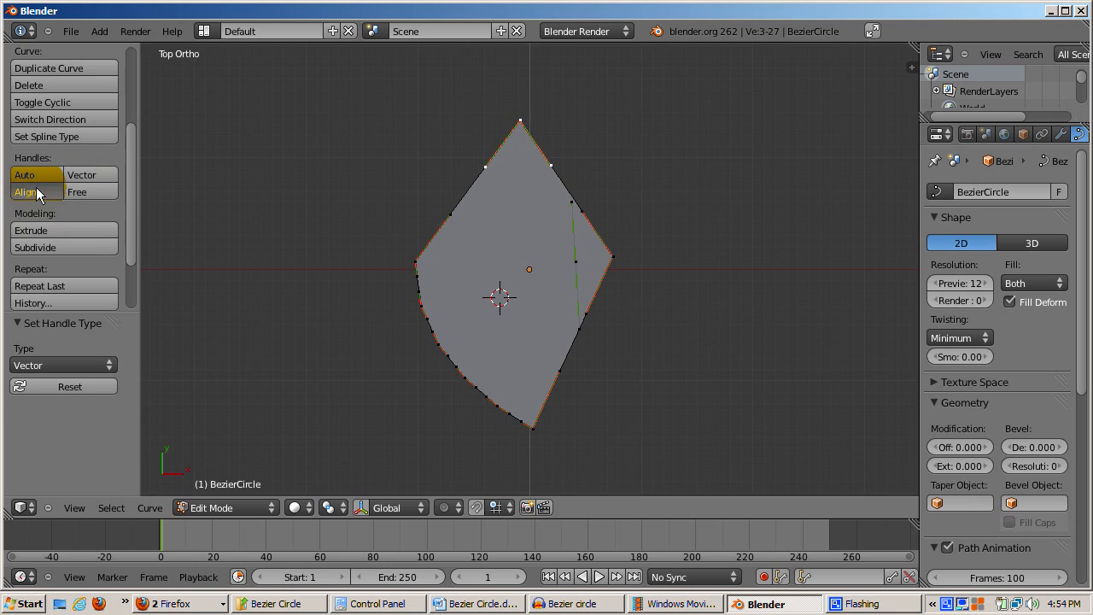
Step: Round the top with curved handles, push the left corner outward, and curve the right edge
{"action": "left_click", "coordinate": [36, 191]}
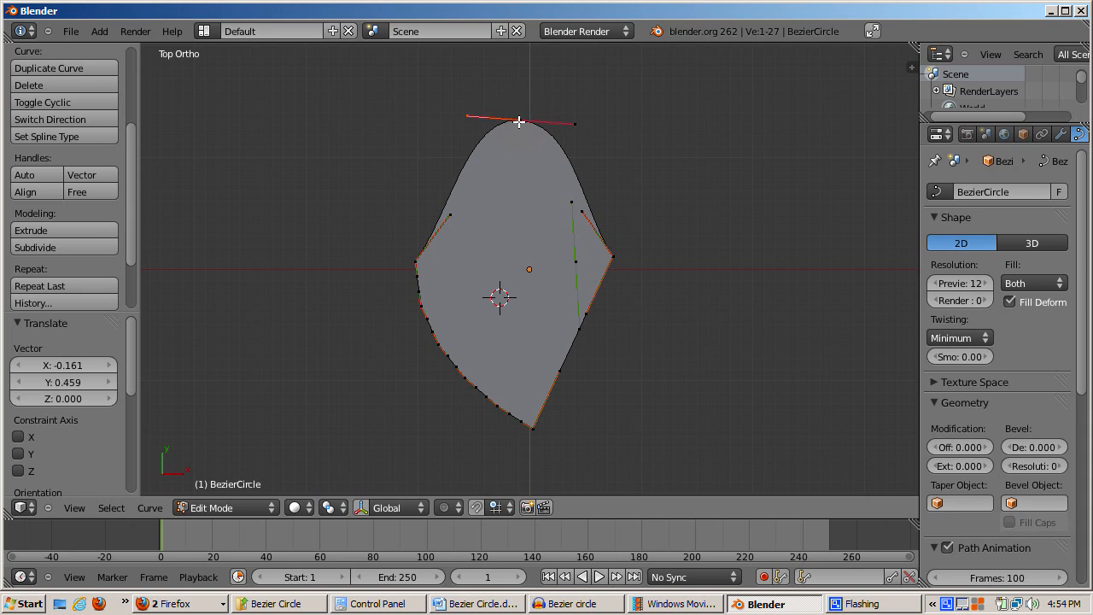
{"action": "left_click", "coordinate": [80, 174]}
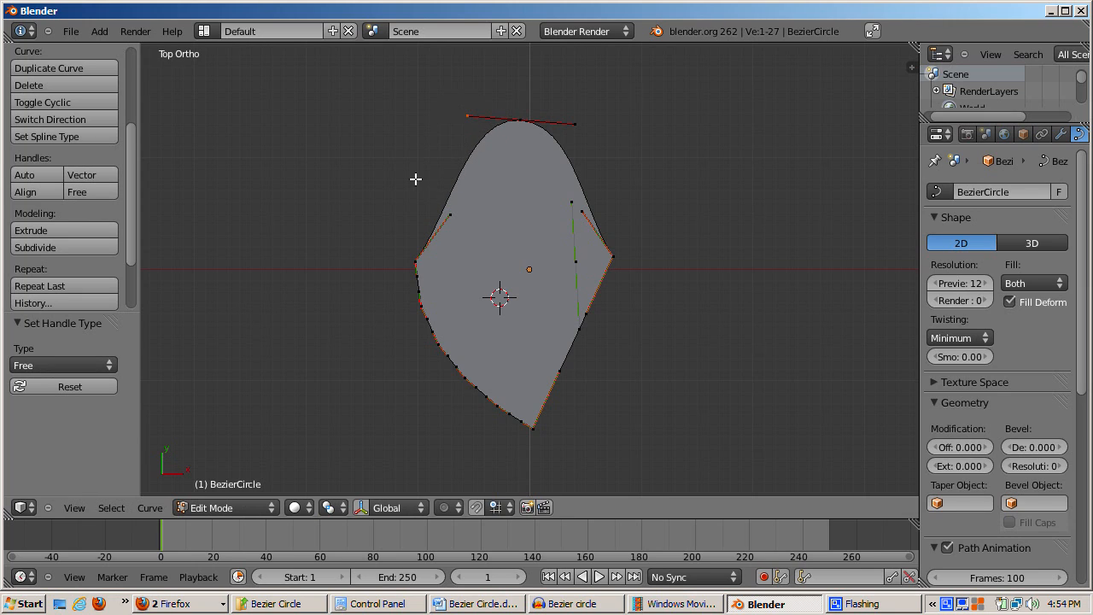
{"action": "mouse_move", "coordinate": [408, 188]}
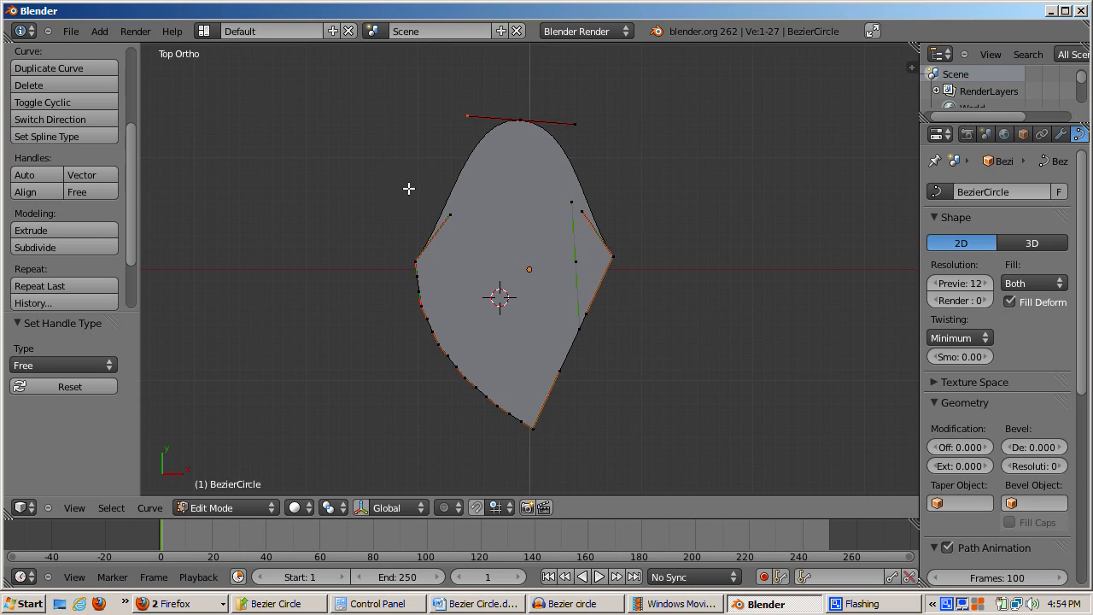
{"action": "mouse_move", "coordinate": [534, 283]}
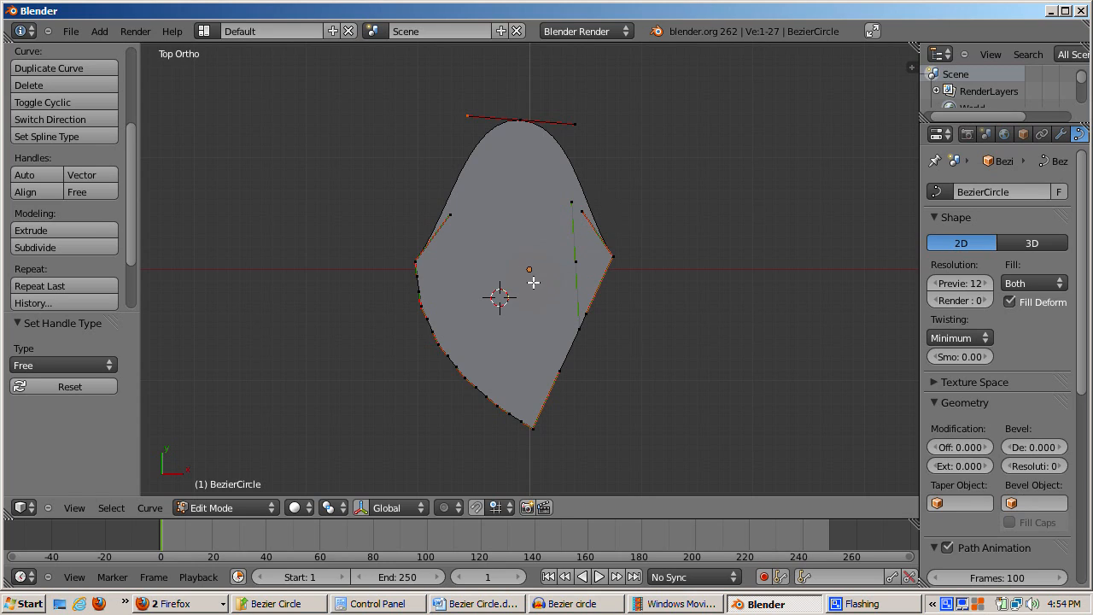
{"action": "mouse_move", "coordinate": [416, 252]}
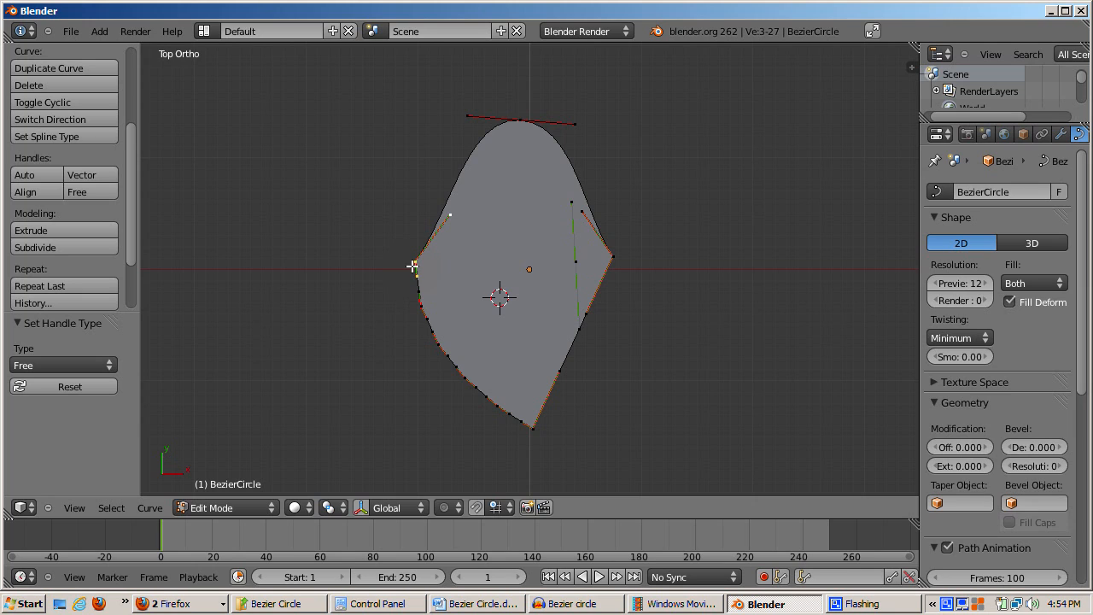
{"action": "left_click_drag", "start_coordinate": [413, 265], "coordinate": [378, 248]}
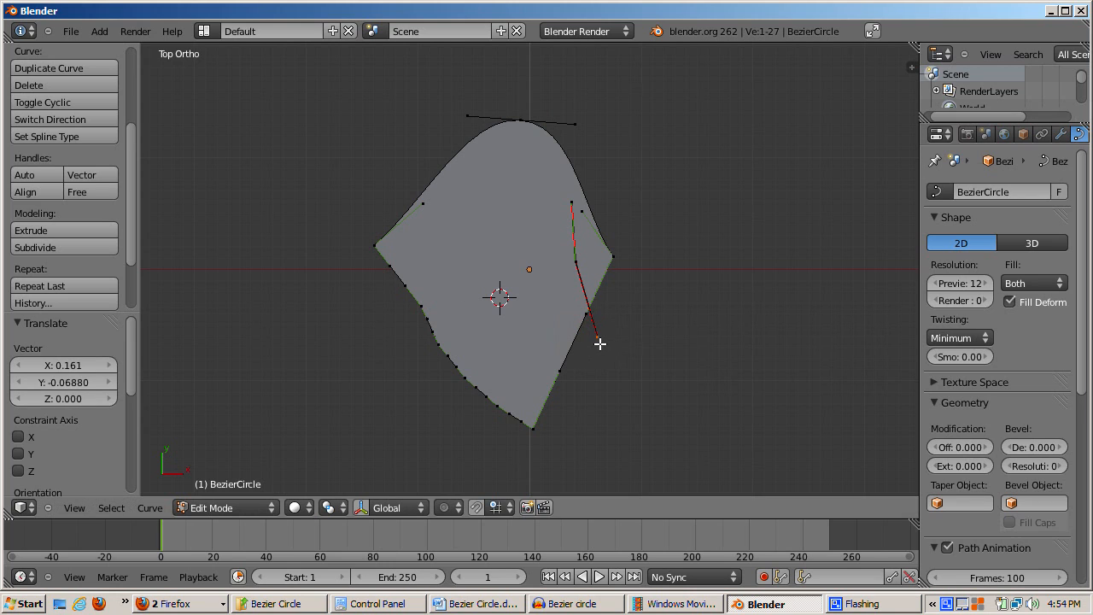
{"action": "key", "text": "Tab"}
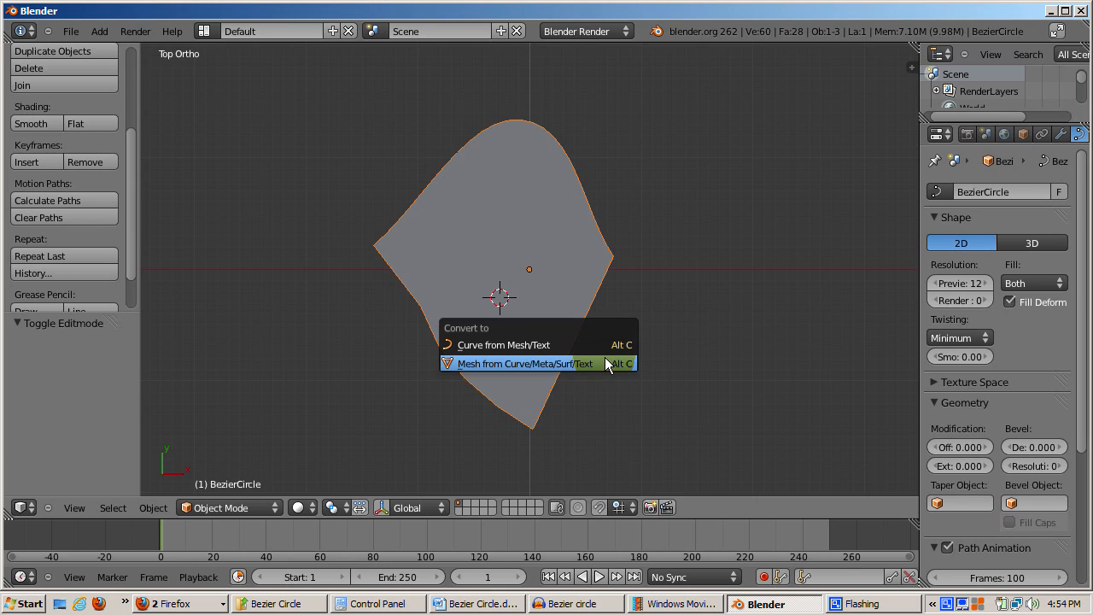
Step: Convert the reshaped Bezier curve to a mesh via Mesh from Curve/Meta/Surf/Text
{"action": "left_click", "coordinate": [525, 363]}
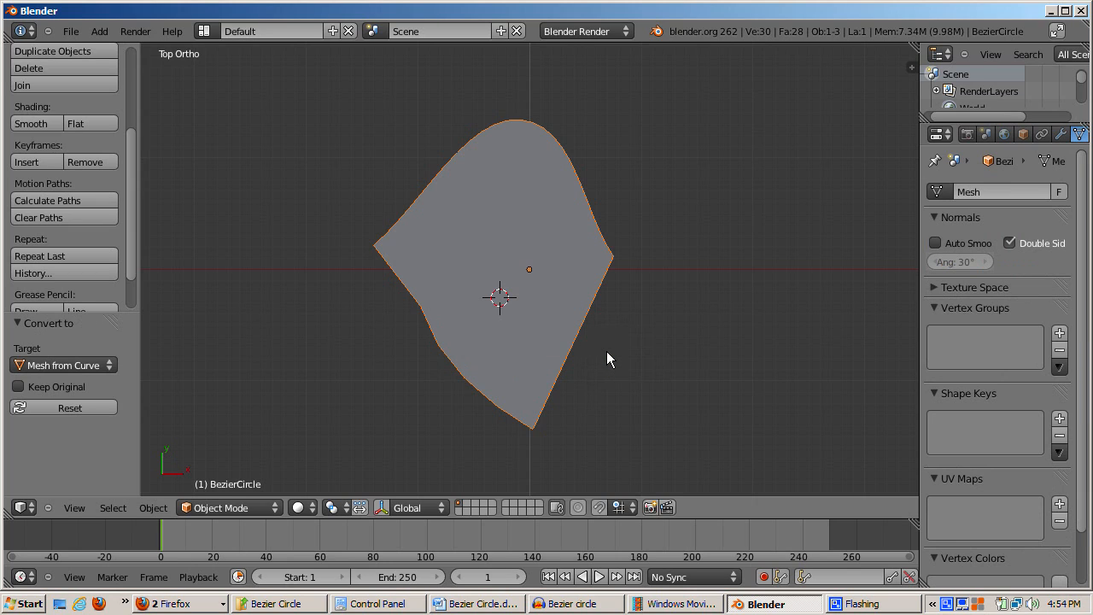
{"action": "mouse_move", "coordinate": [603, 363]}
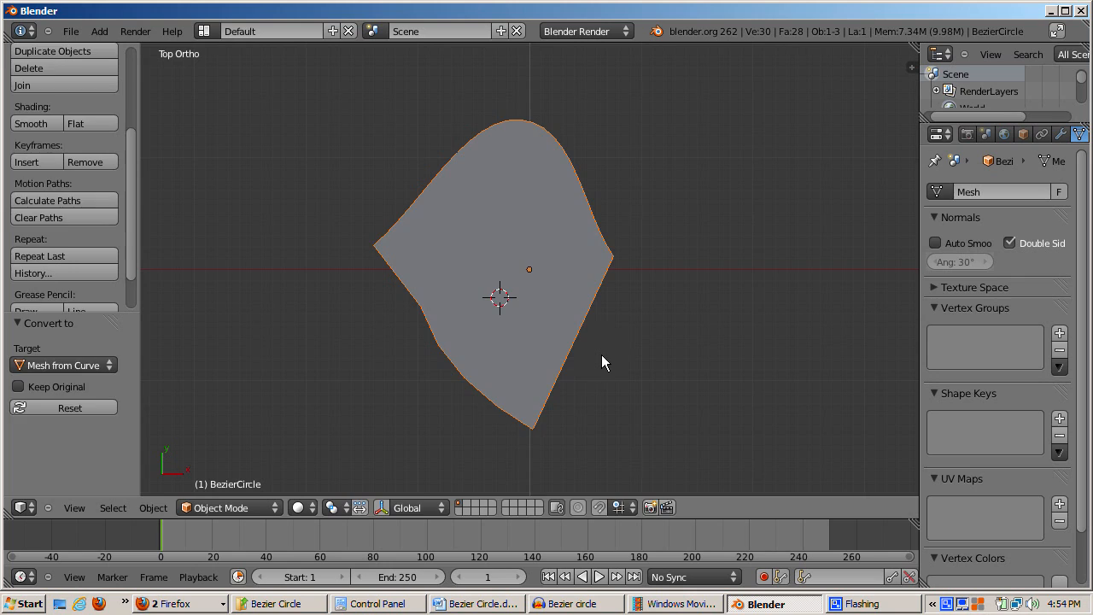